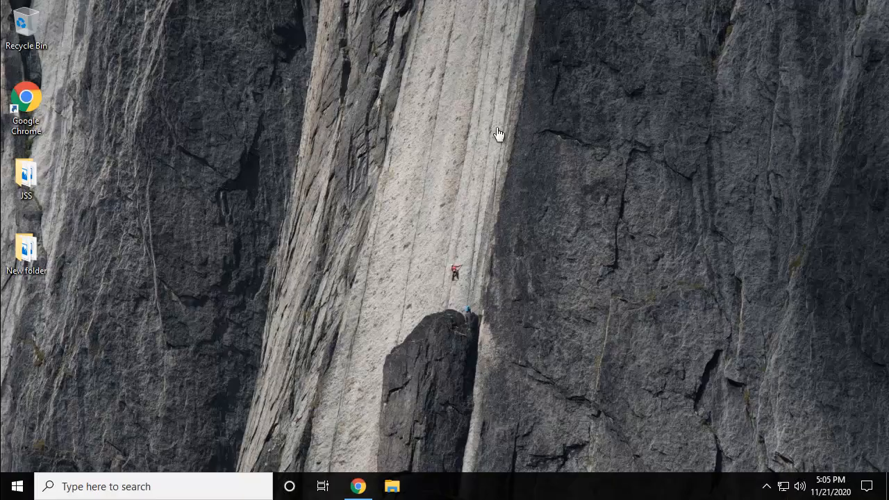
{"action": "mouse_move", "coordinate": [10, 183]}
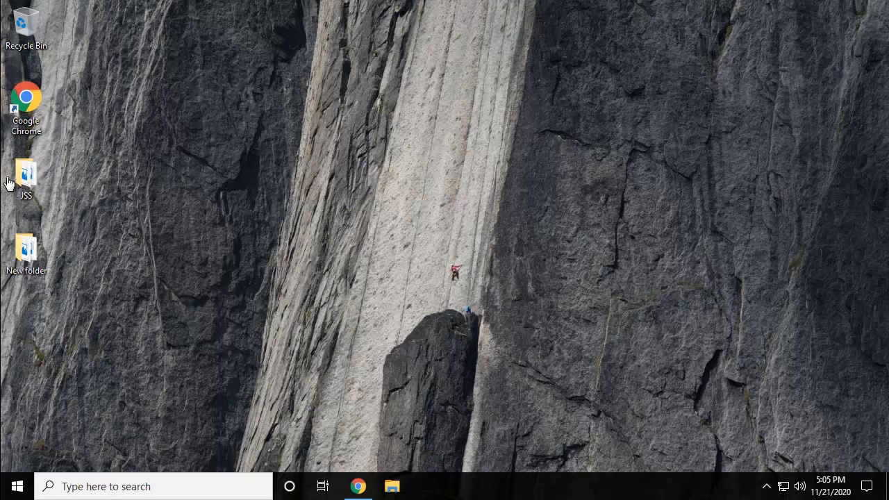
{"action": "mouse_move", "coordinate": [20, 179]}
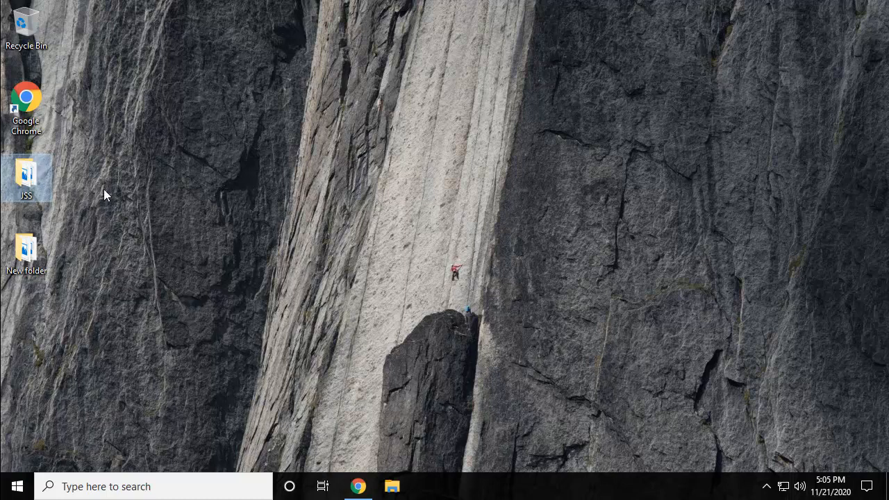
Open the JSS folder and mark the JSS image as Hidden in its Properties.
{"action": "double_click", "coordinate": [26, 174]}
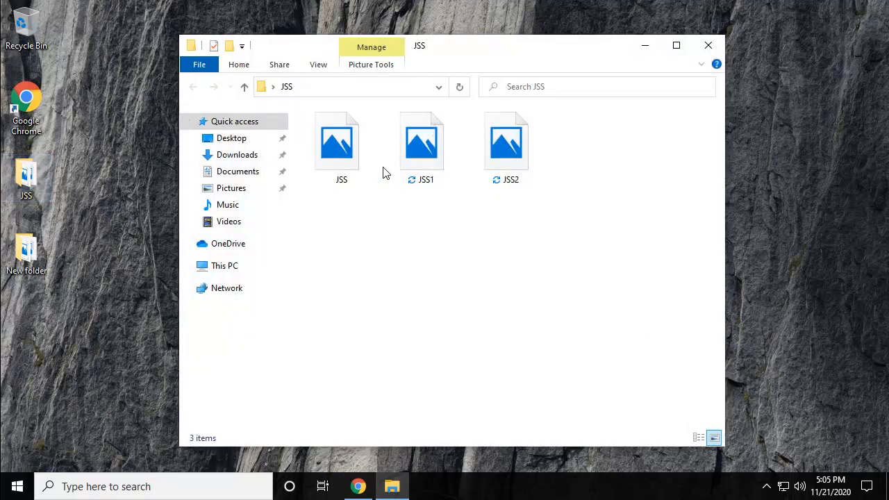
{"action": "right_click", "coordinate": [422, 141]}
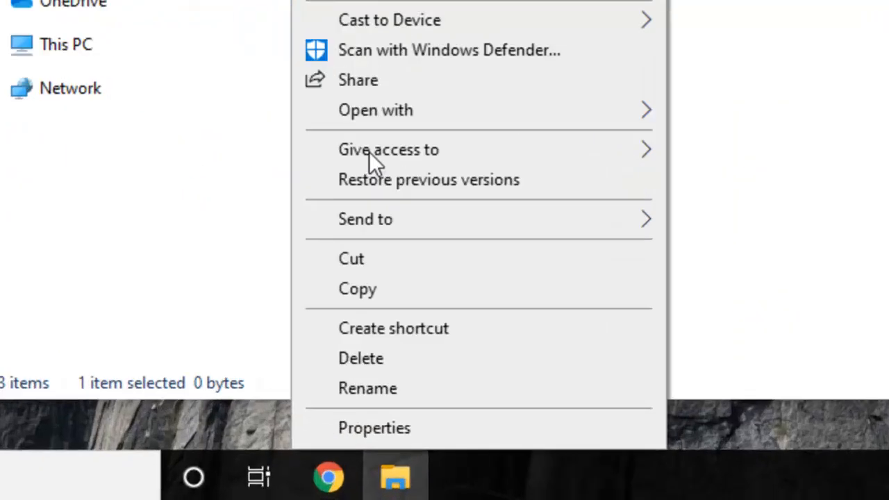
{"action": "left_click", "coordinate": [374, 427]}
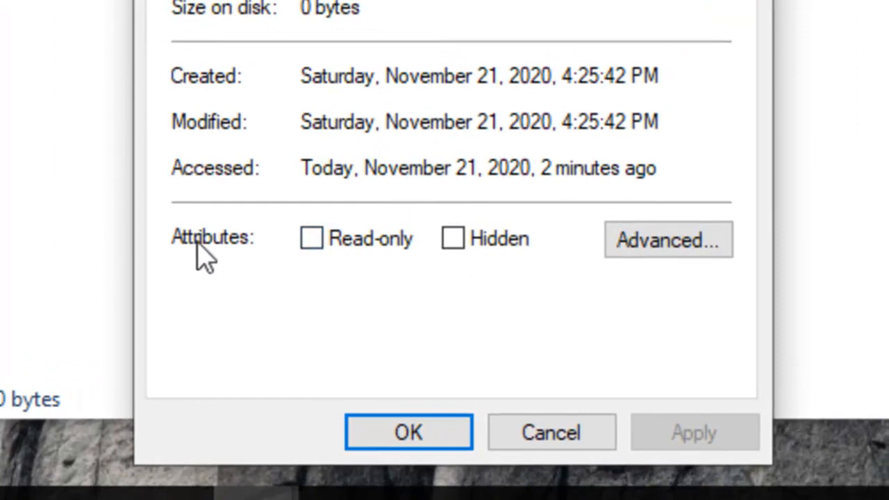
{"action": "mouse_move", "coordinate": [337, 268]}
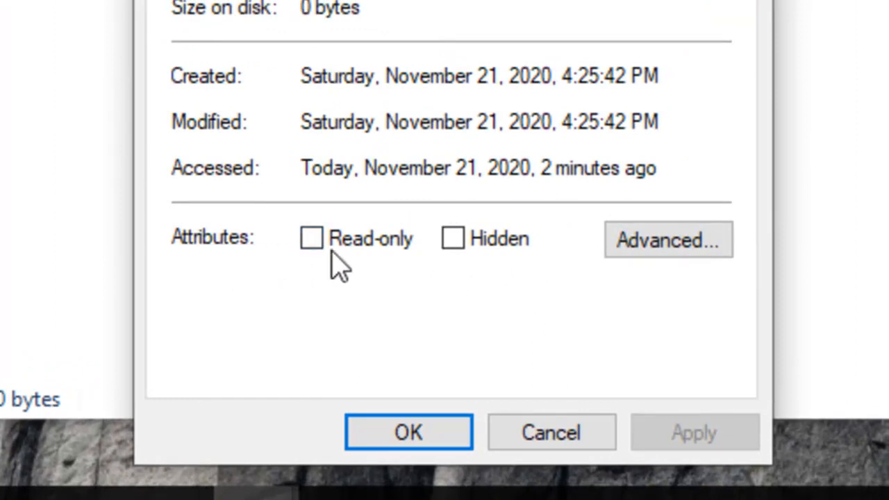
{"action": "mouse_move", "coordinate": [452, 238]}
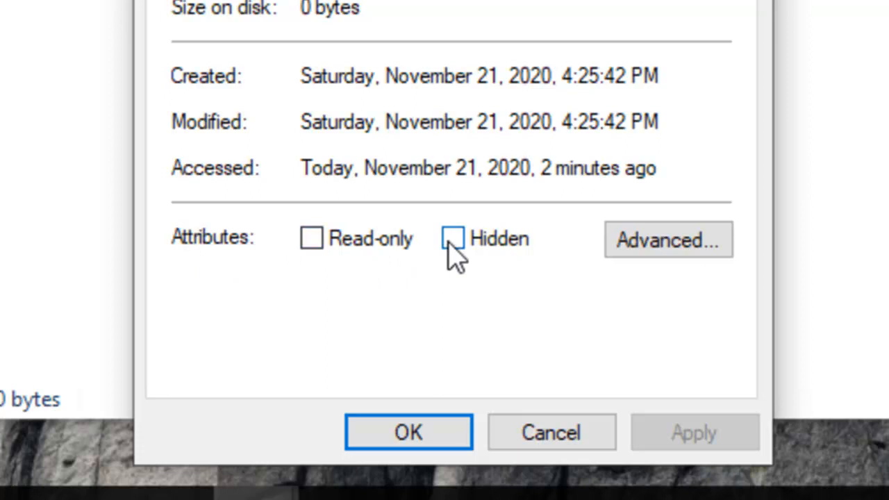
{"action": "left_click", "coordinate": [452, 238]}
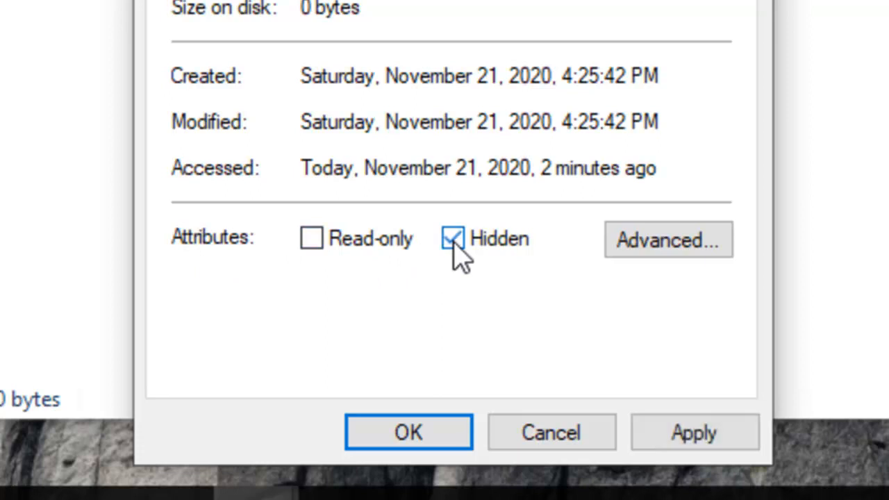
{"action": "left_click", "coordinate": [407, 431]}
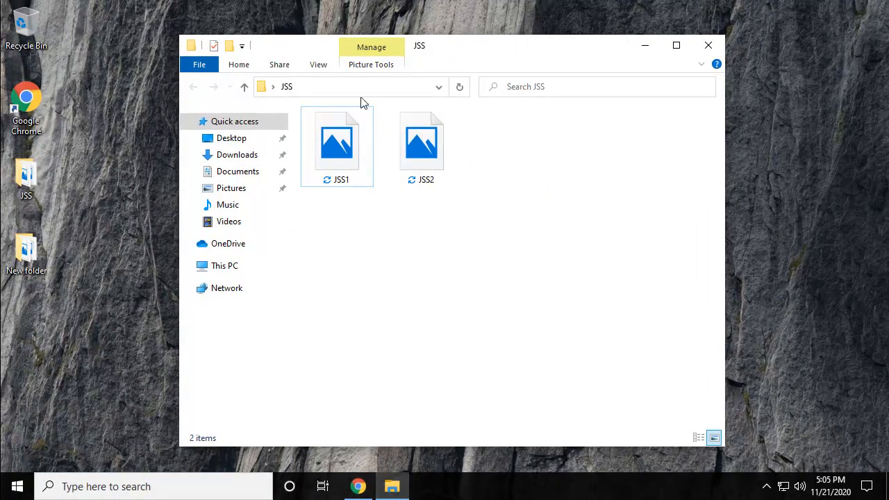
Turn on 'Show hidden files, folders, and drives' in Folder Options and apply it.
{"action": "left_click", "coordinate": [318, 64]}
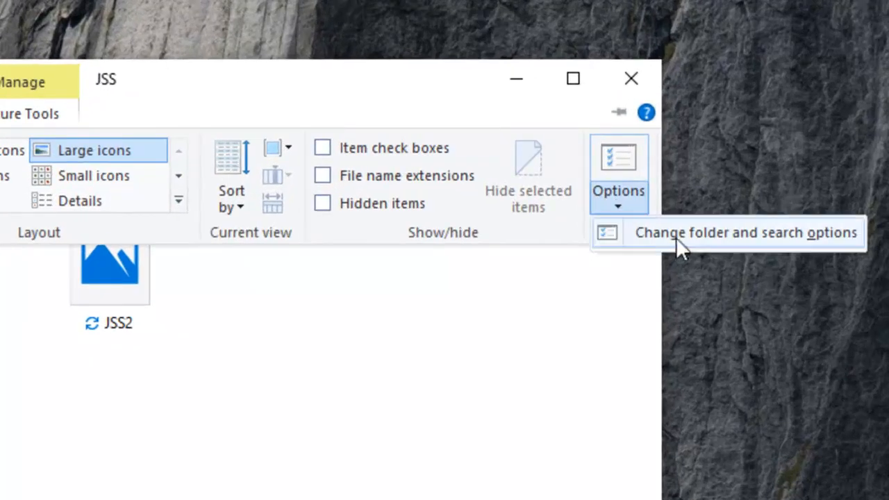
{"action": "left_click", "coordinate": [745, 233]}
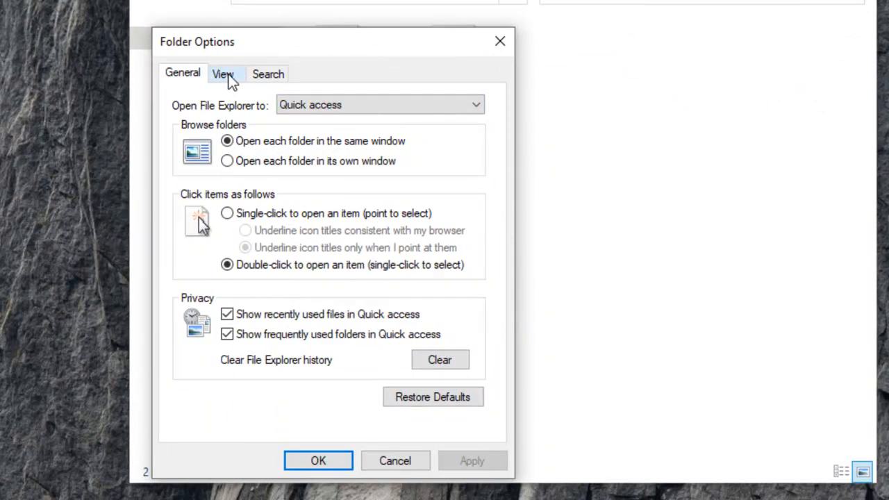
{"action": "left_click", "coordinate": [223, 74]}
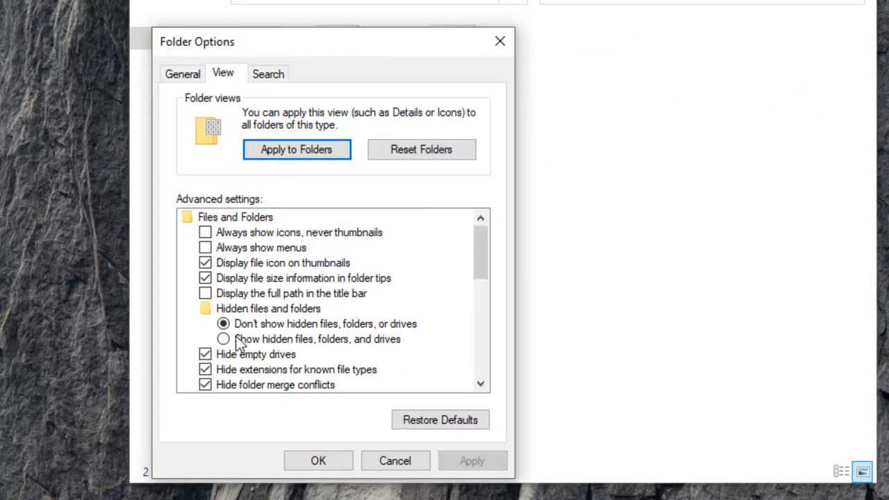
{"action": "left_click", "coordinate": [223, 339]}
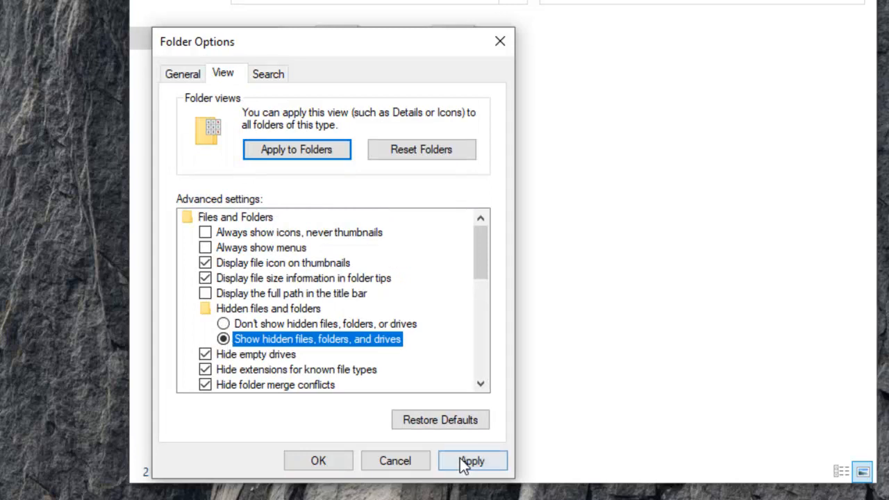
{"action": "left_click", "coordinate": [472, 461]}
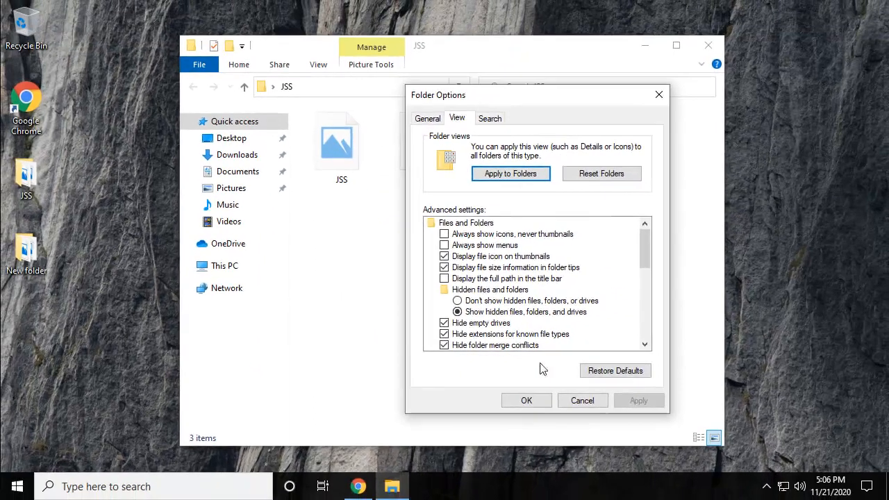
Clear the Hidden attribute on the JSS image in its Properties.
{"action": "left_click", "coordinate": [526, 400]}
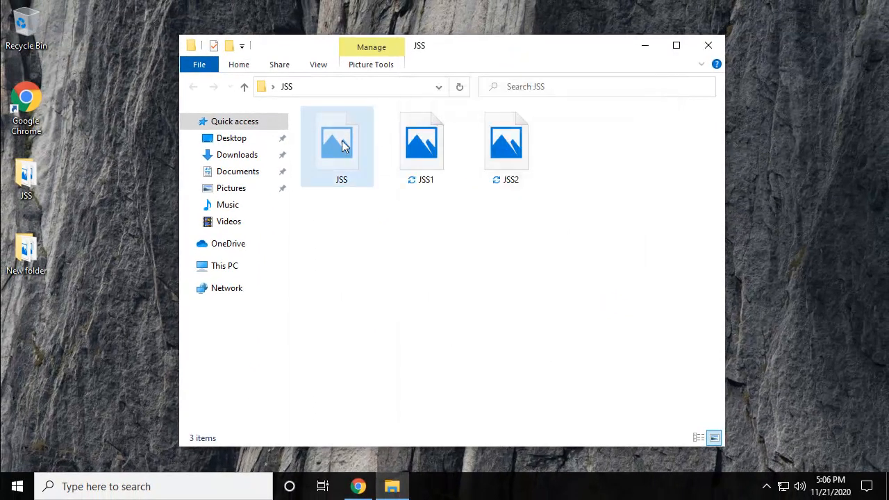
{"action": "left_click", "coordinate": [341, 144]}
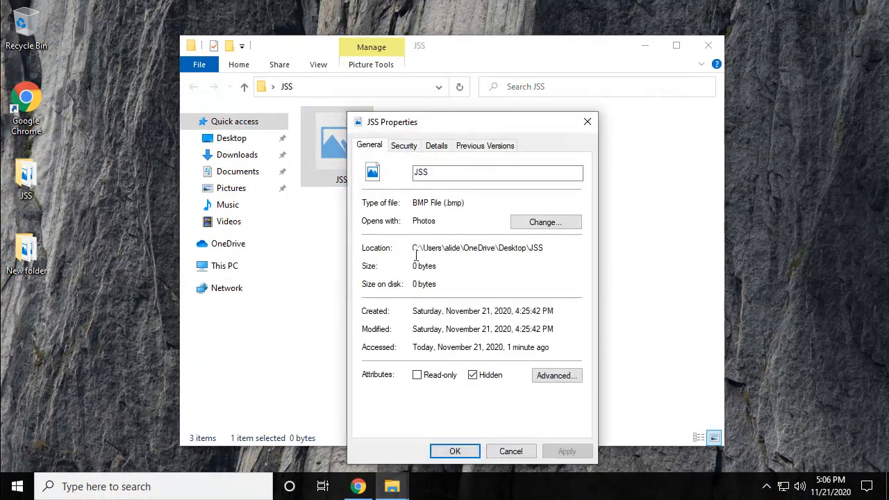
{"action": "left_click", "coordinate": [473, 374]}
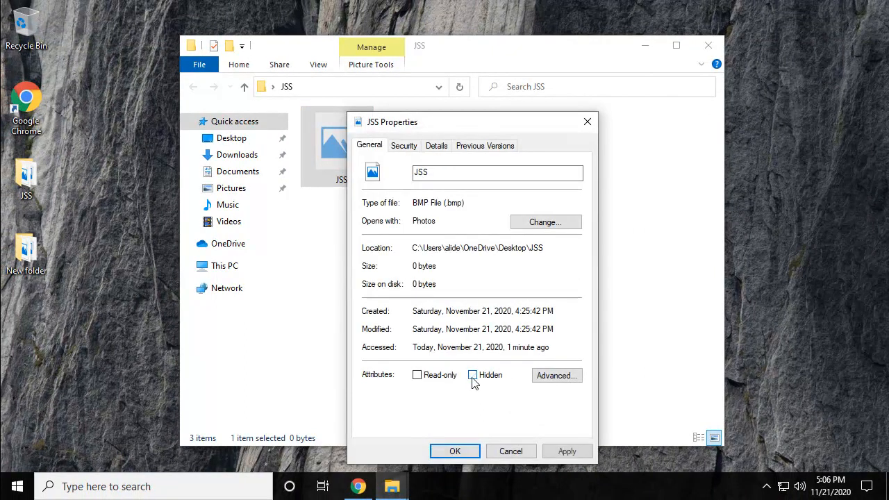
{"action": "left_click", "coordinate": [455, 450]}
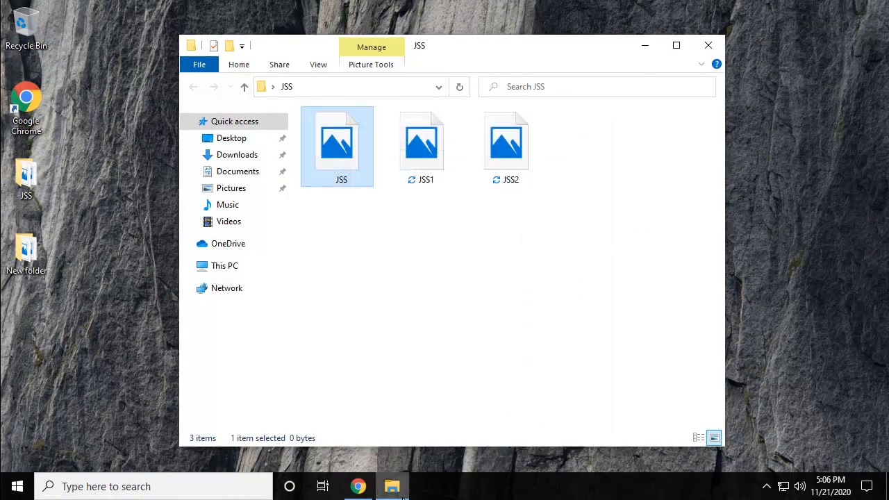
{"action": "mouse_move", "coordinate": [320, 75]}
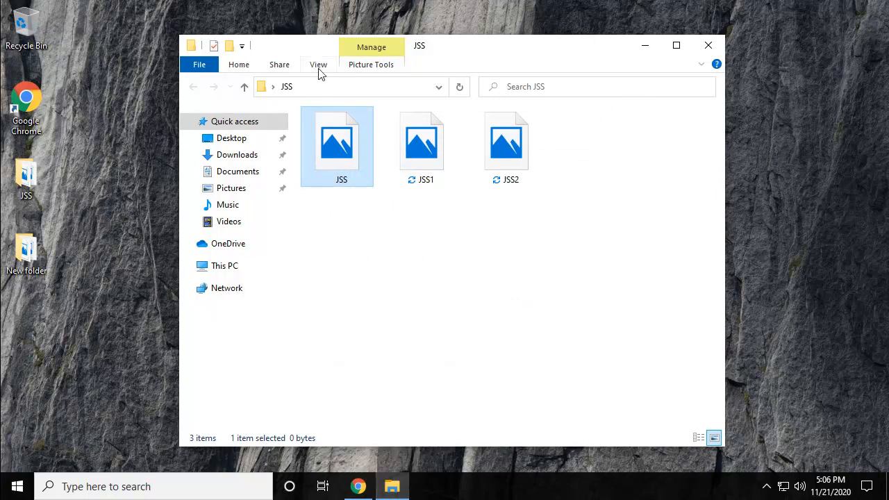
Set Folder Options back to 'Don't show hidden files, folders, or drives'.
{"action": "left_click", "coordinate": [318, 64]}
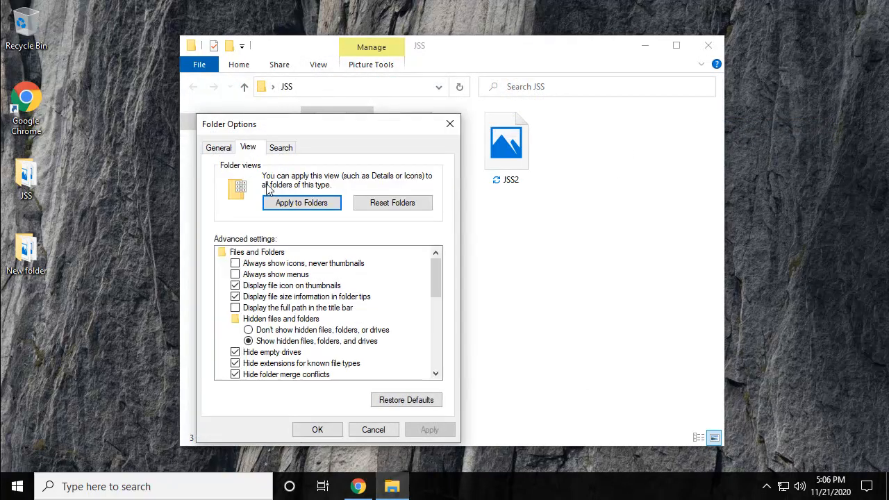
{"action": "left_click", "coordinate": [247, 329]}
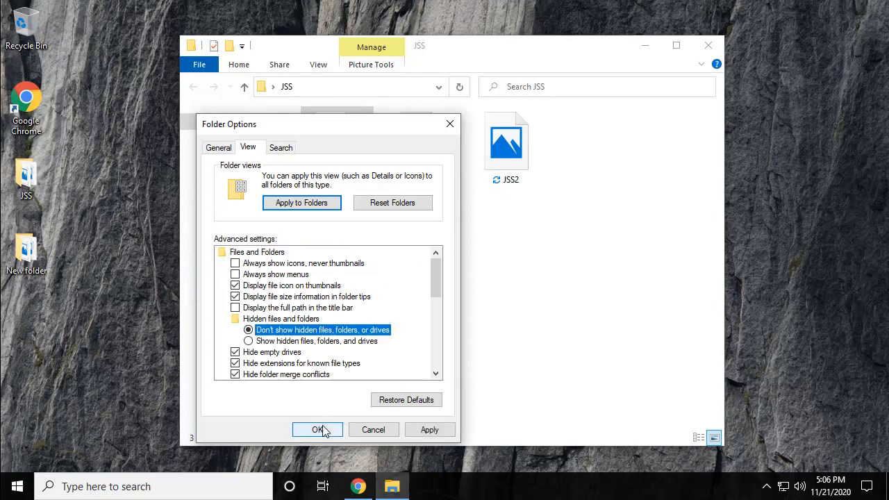
{"action": "left_click", "coordinate": [317, 429]}
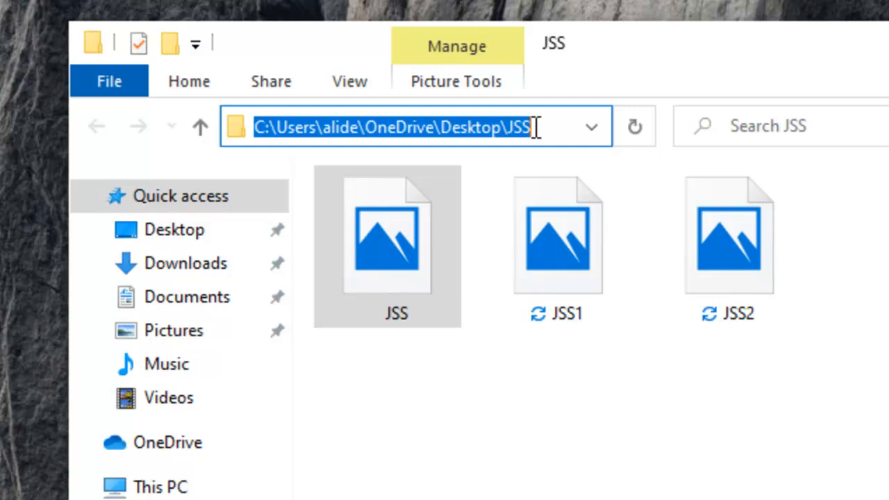
Enter cmd in the JSS folder's address bar to launch Command Prompt there.
{"action": "type", "text": "cmd"}
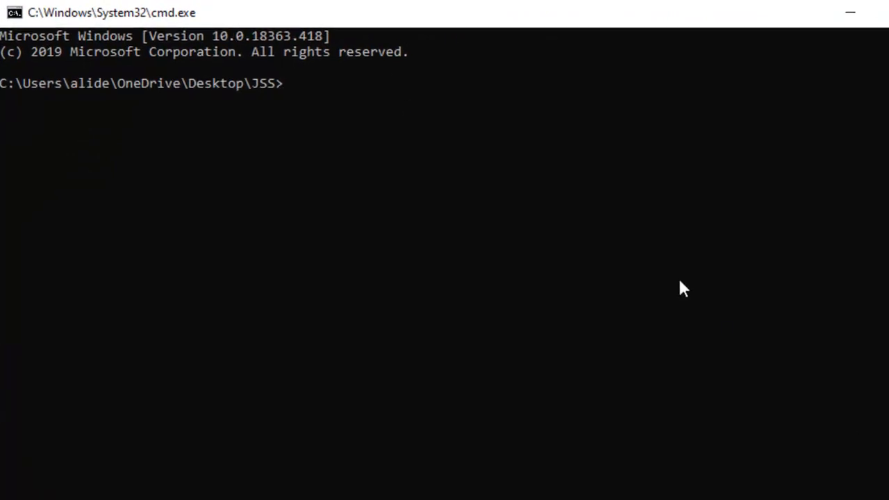
Run dir to list JSS.bmp, JSS1.bmp and JSS2.bmp, then type attrib.
{"action": "type", "text": "dir"}
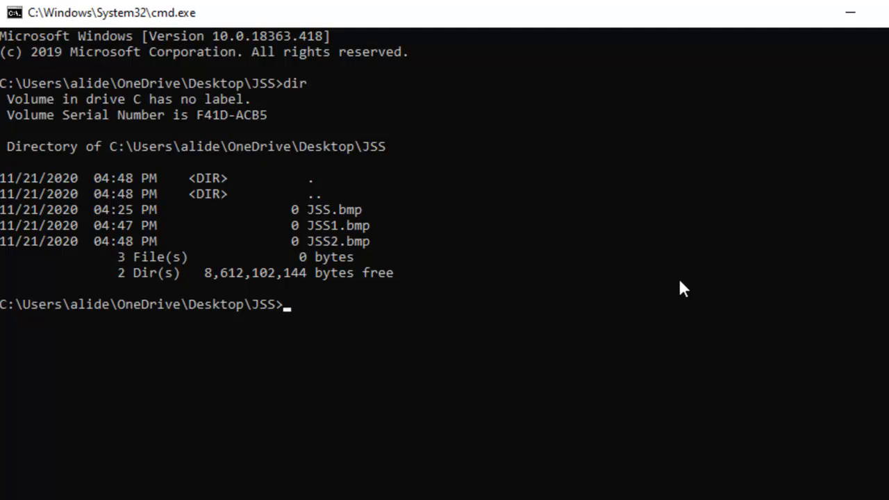
{"action": "type", "text": "attri"}
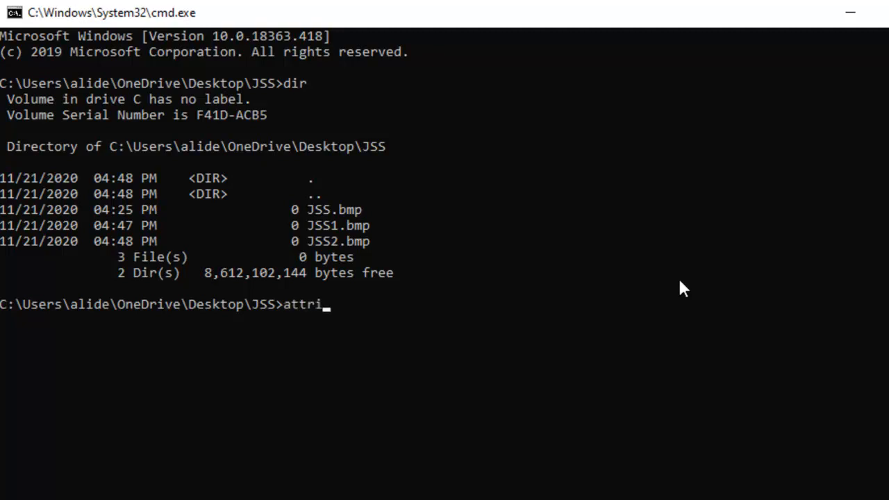
{"action": "type", "text": "b"}
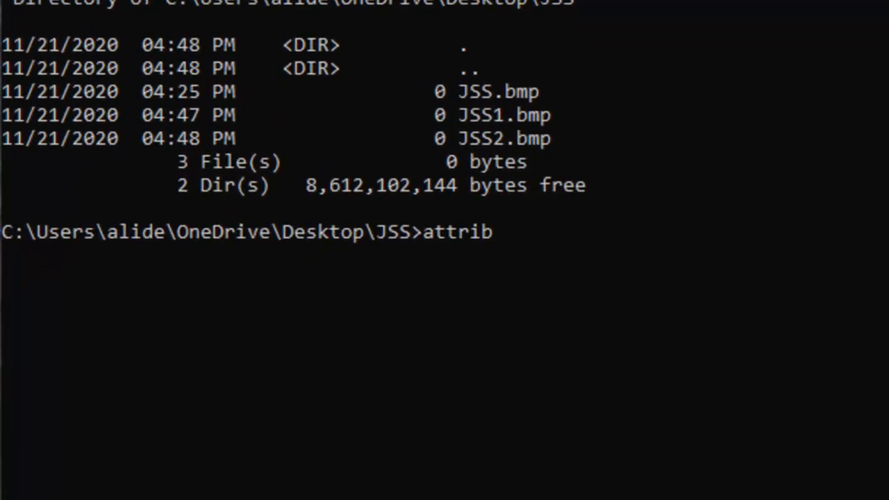
{"action": "left_click", "coordinate": [360, 486]}
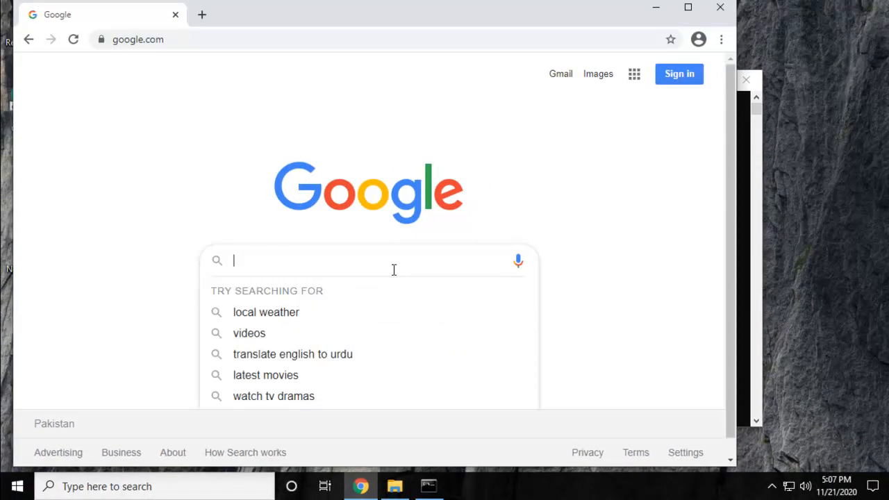
Search Google for 'attrib command'.
{"action": "type", "text": "attrib command"}
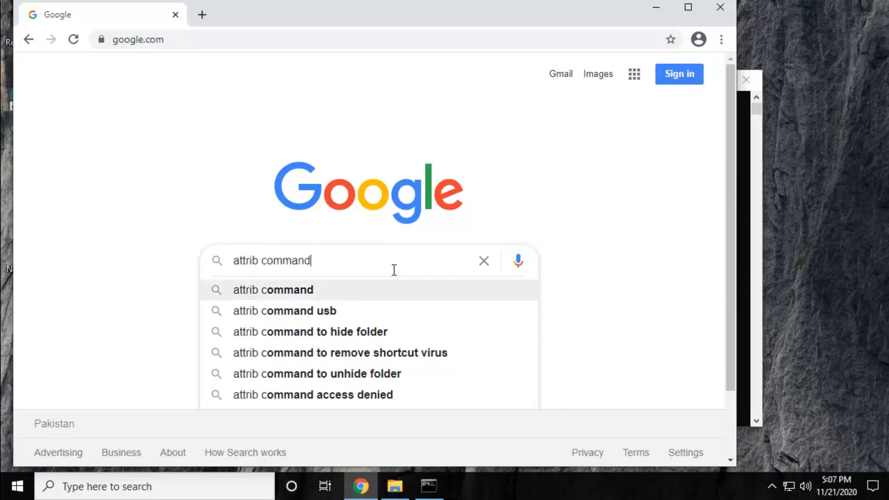
{"action": "key", "text": "Enter"}
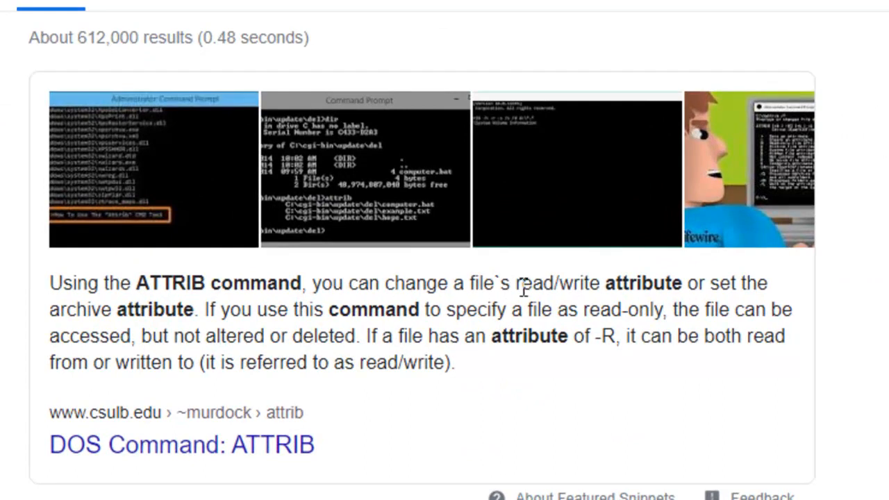
{"action": "mouse_move", "coordinate": [664, 291]}
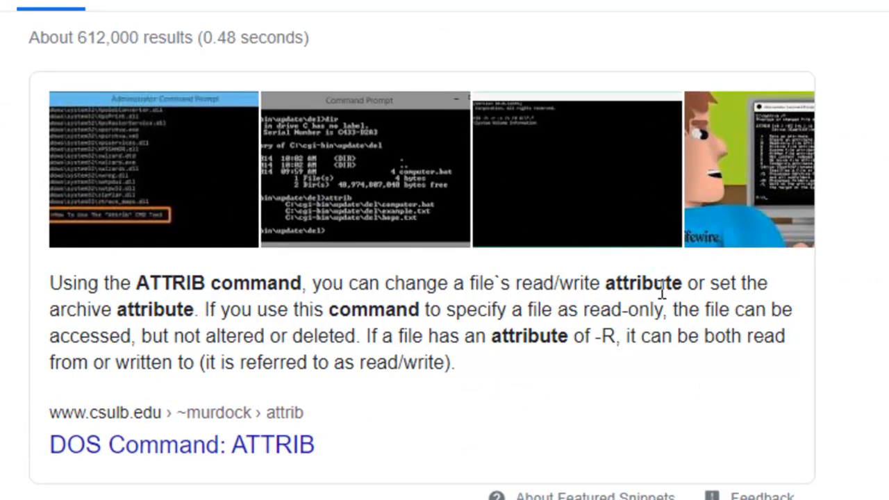
{"action": "mouse_move", "coordinate": [347, 341]}
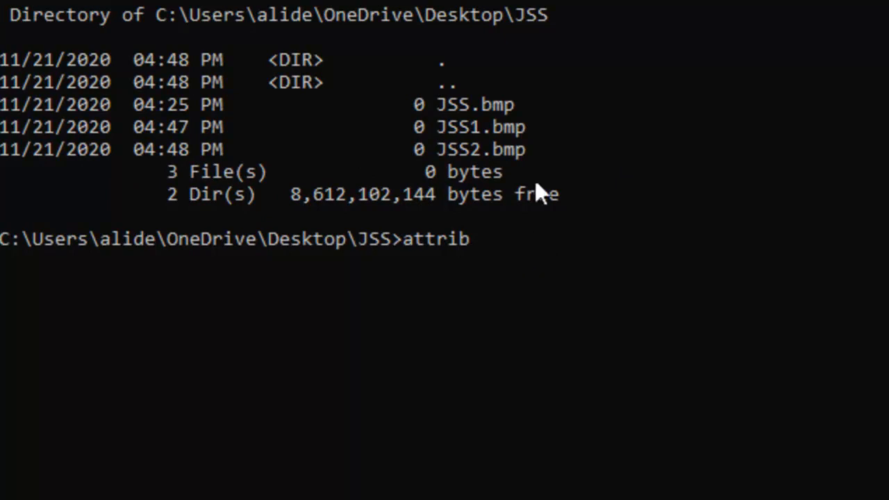
Run attrib +H +R +S on the JSS folder files.
{"action": "type", "text": "+"}
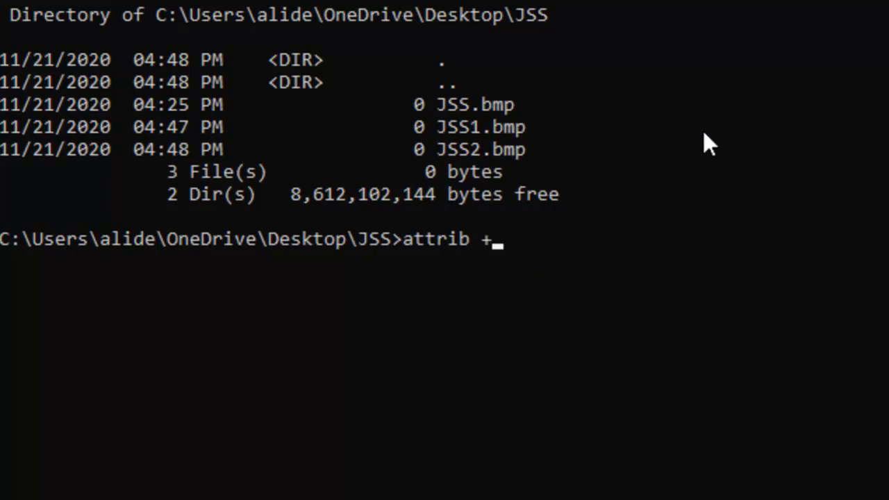
{"action": "type", "text": "H"}
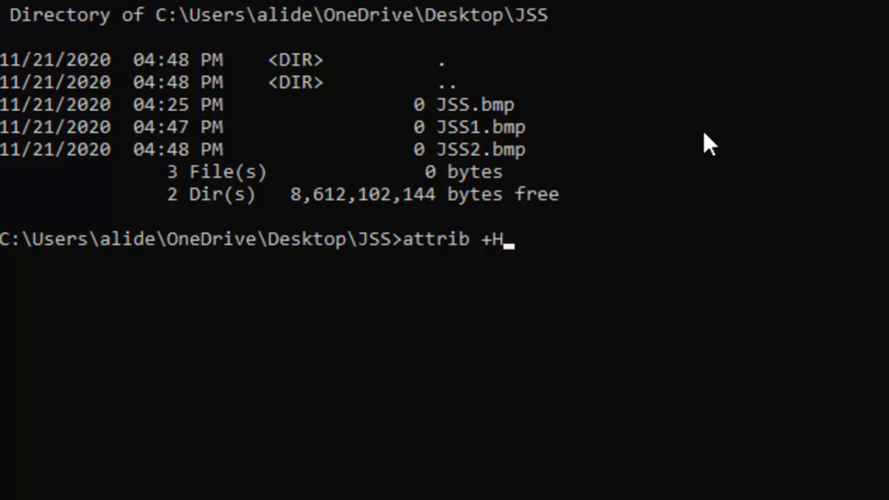
{"action": "type", "text": "+"}
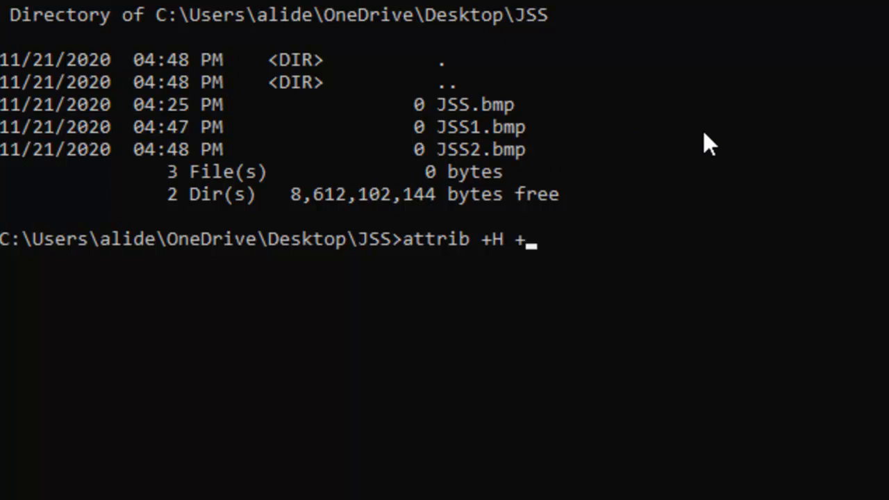
{"action": "type", "text": "R"}
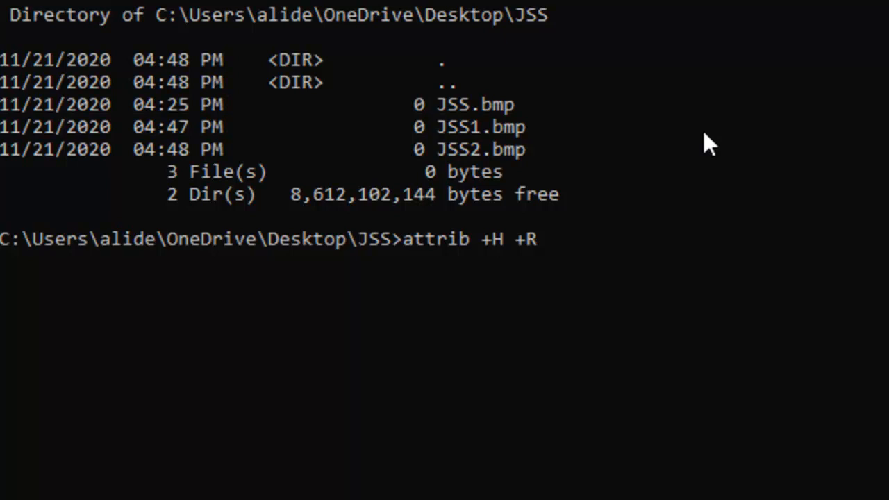
{"action": "type", "text": "+"}
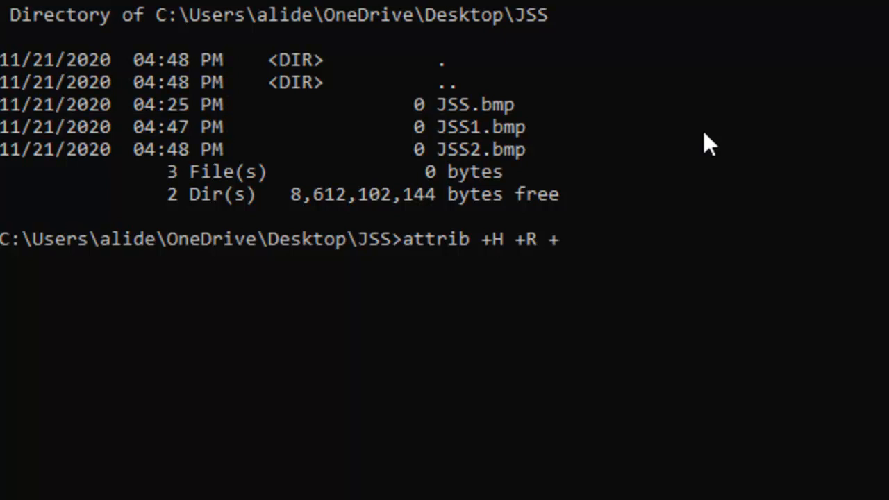
{"action": "type", "text": "S"}
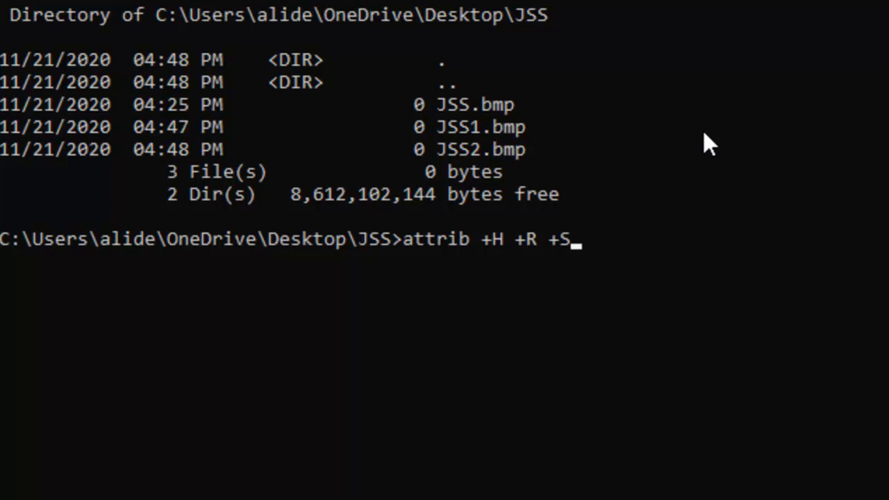
{"action": "key", "text": "Enter"}
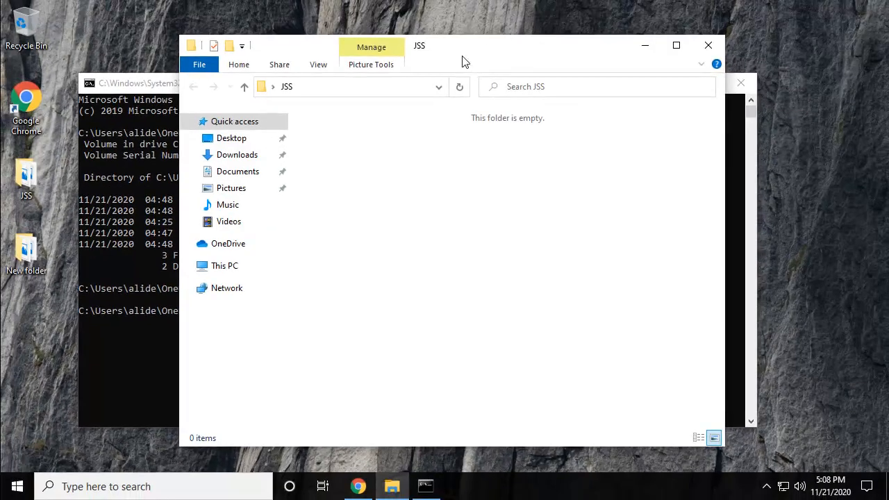
{"action": "mouse_move", "coordinate": [474, 167]}
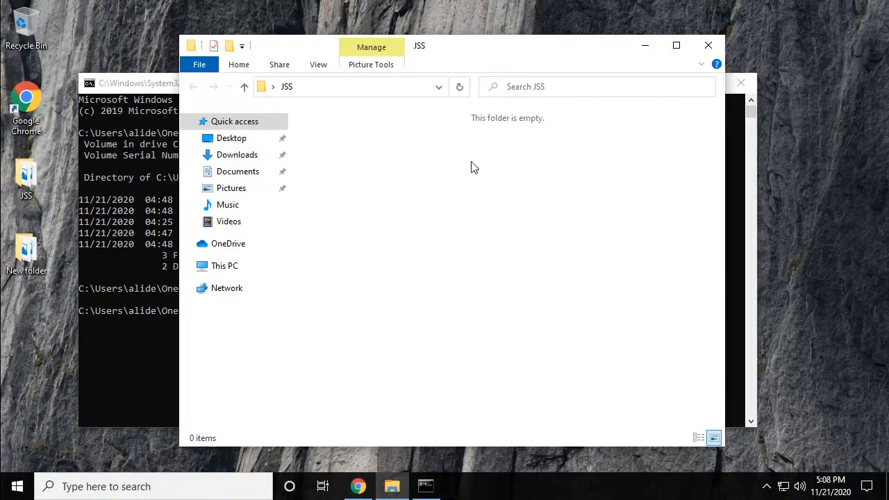
{"action": "mouse_move", "coordinate": [290, 55]}
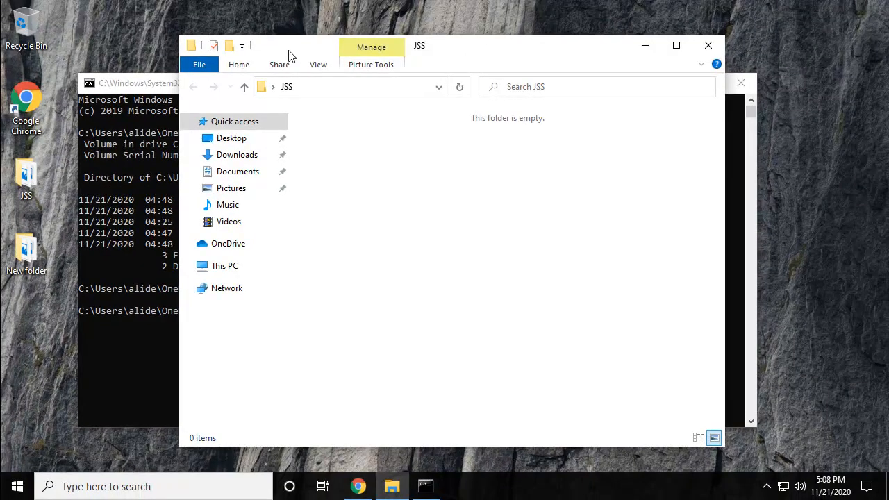
{"action": "left_click", "coordinate": [318, 63]}
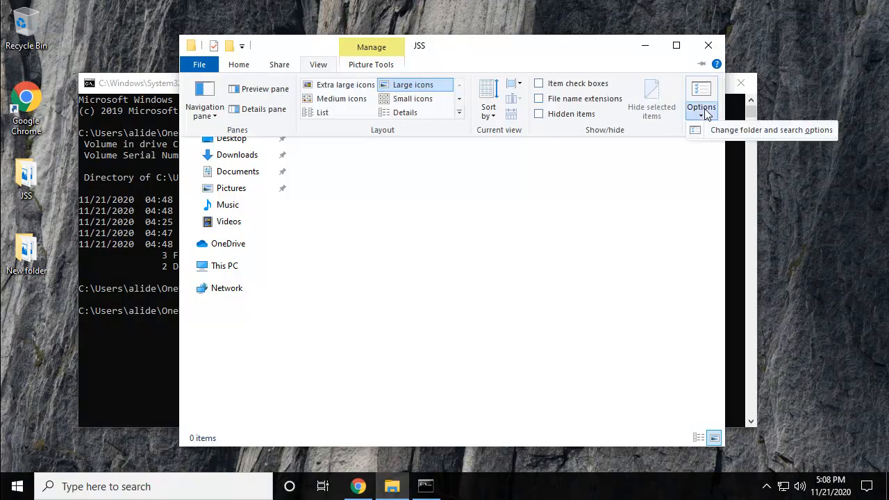
{"action": "left_click", "coordinate": [701, 98]}
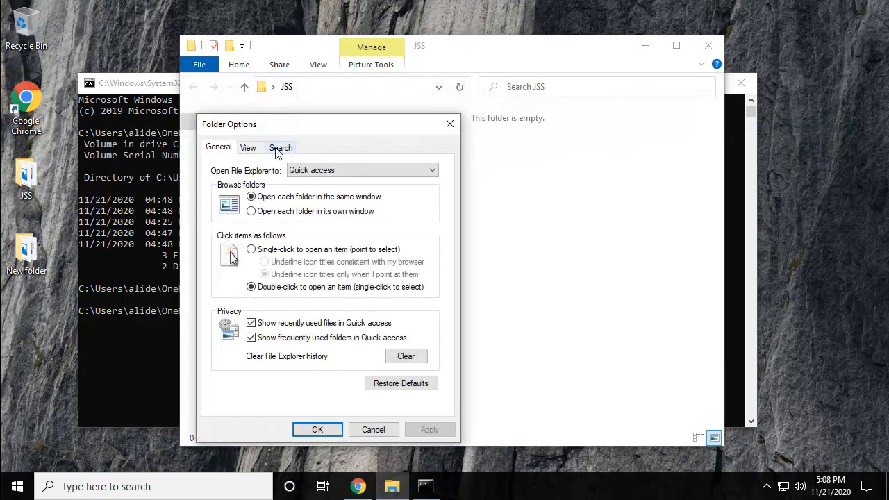
{"action": "left_click", "coordinate": [248, 148]}
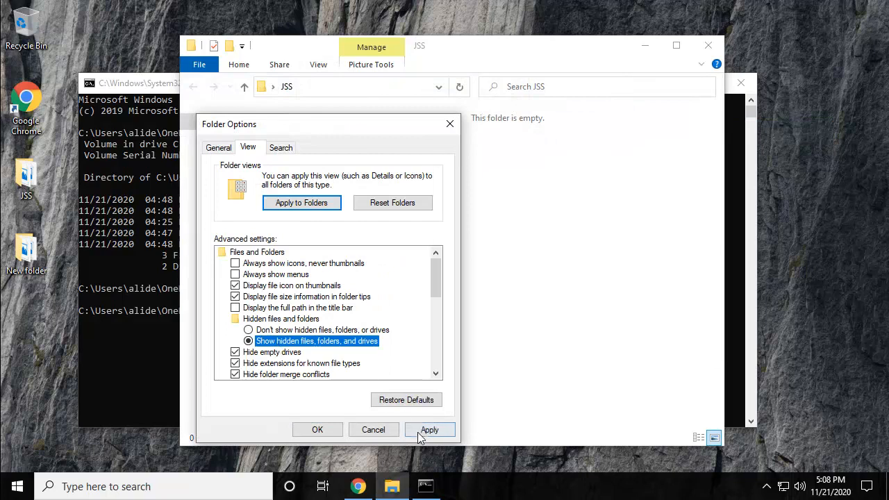
{"action": "left_click", "coordinate": [429, 429]}
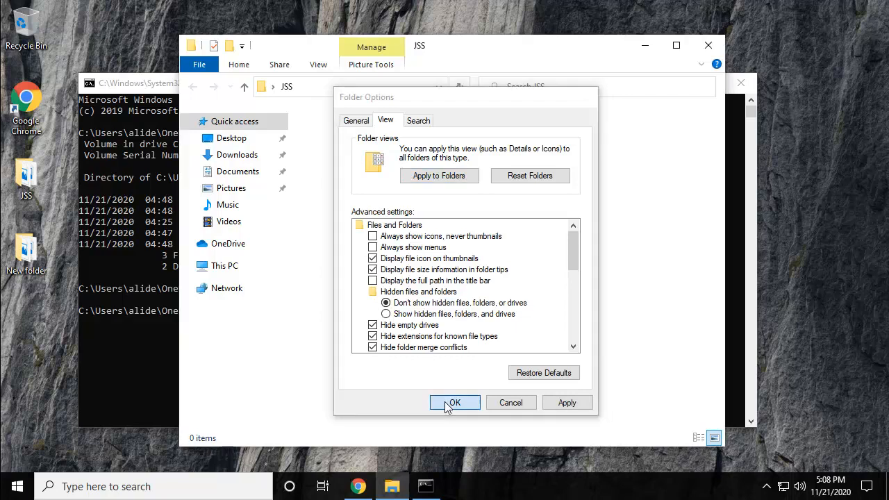
{"action": "left_click", "coordinate": [454, 402]}
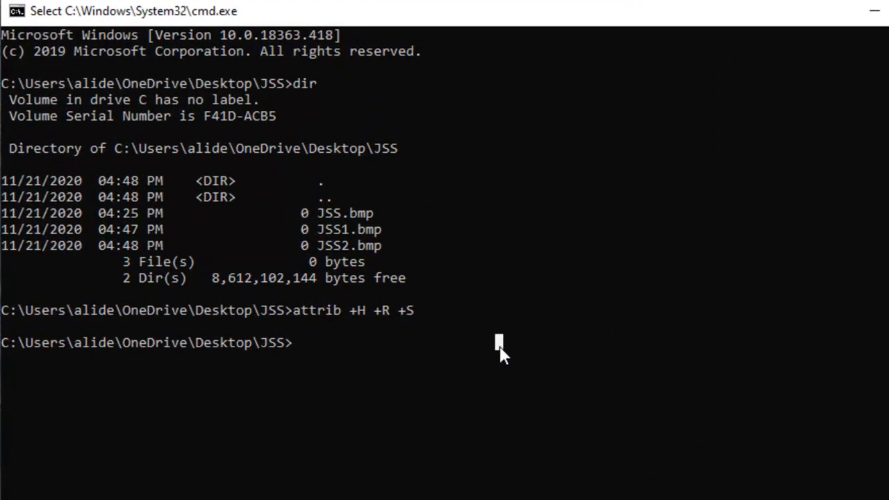
Run attrib -H -R -S so JSS, JSS1 and JSS2 reappear.
{"action": "type", "text": "attrib +H +R +S"}
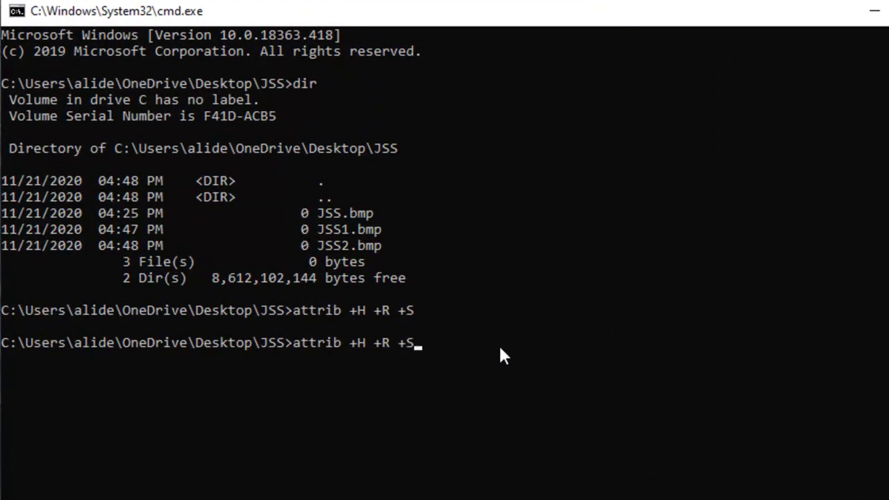
{"action": "key", "text": "BackSpace"}
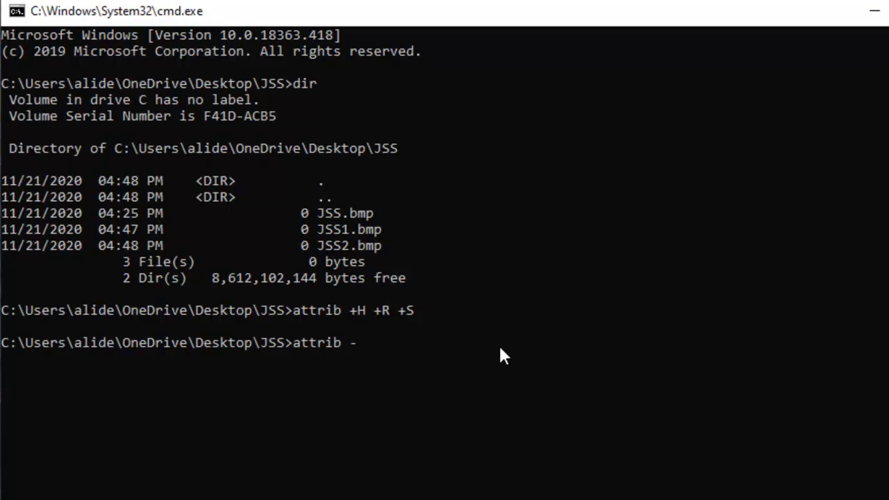
{"action": "type", "text": "H"}
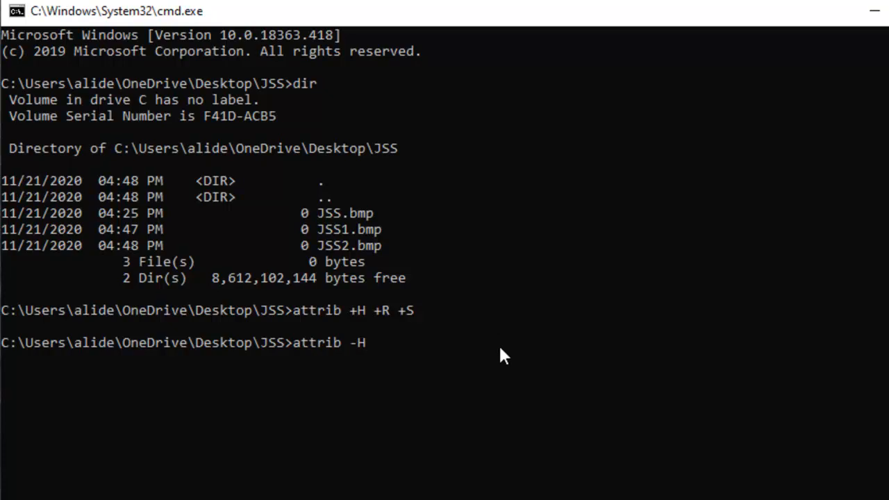
{"action": "type", "text": "-R _"}
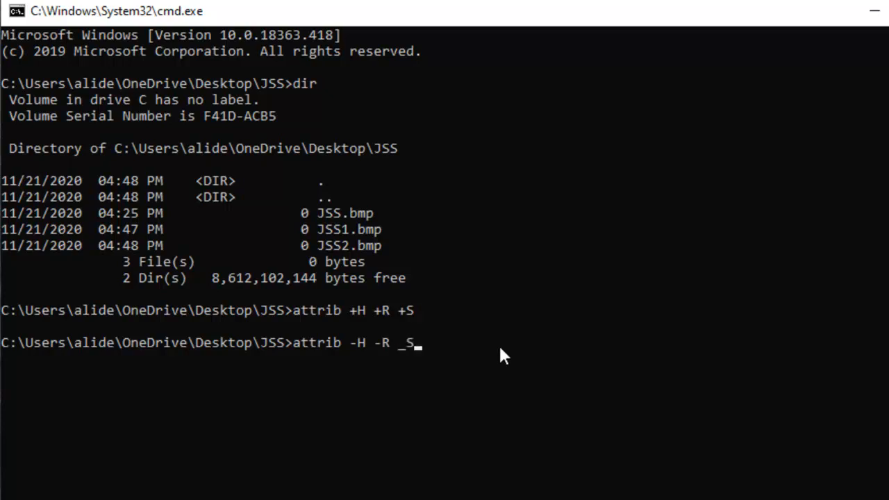
{"action": "type", "text": "S"}
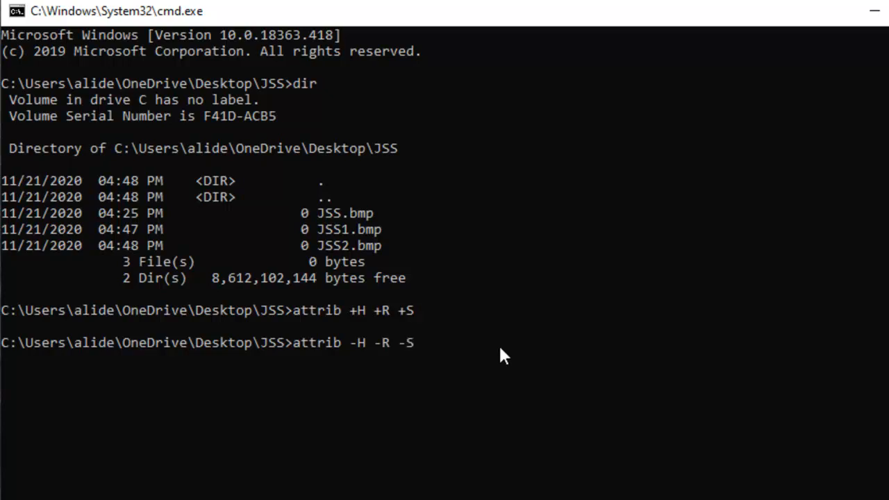
{"action": "key", "text": "enter"}
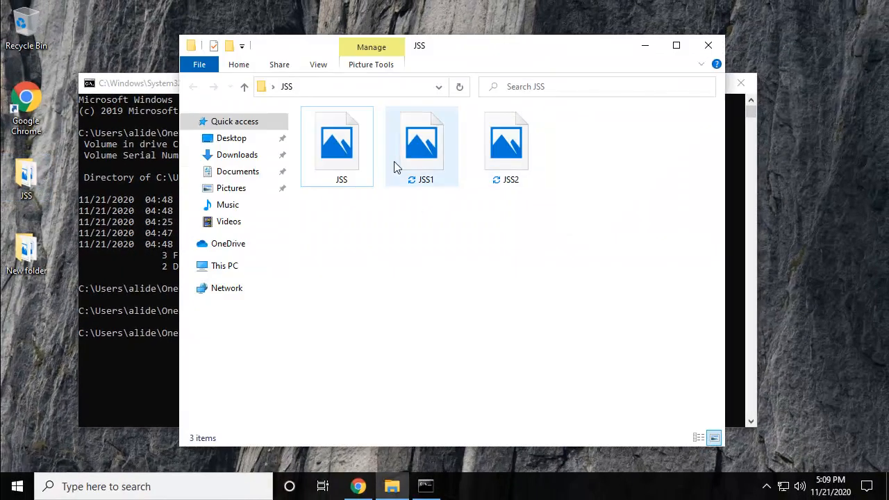
{"action": "mouse_move", "coordinate": [505, 146]}
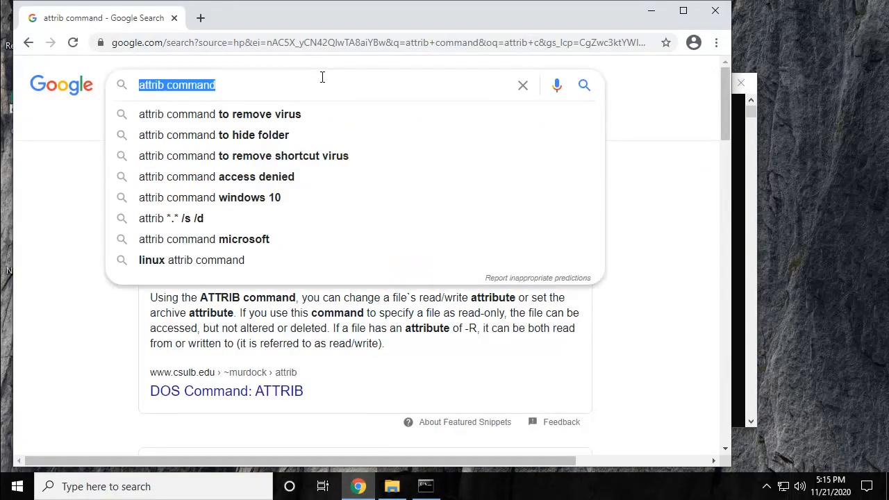
Search Google for 'encrypt' to see its dictionary definition.
{"action": "type", "text": "encrypt"}
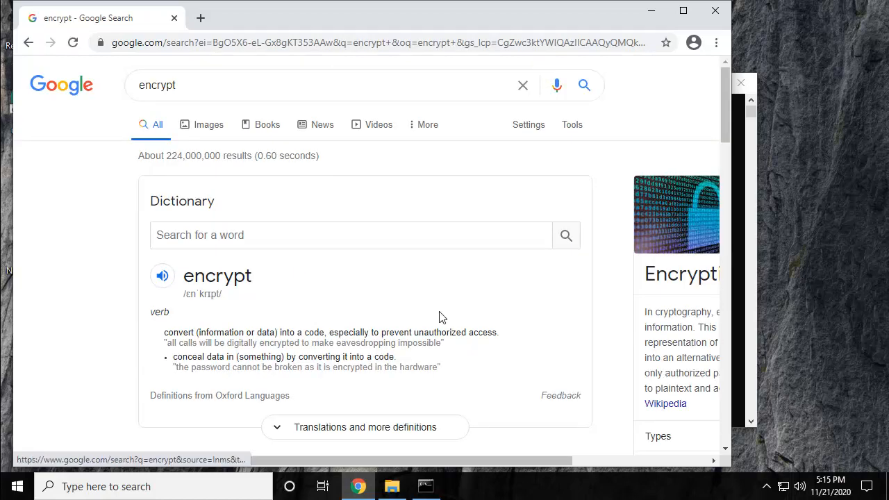
{"action": "mouse_move", "coordinate": [323, 248]}
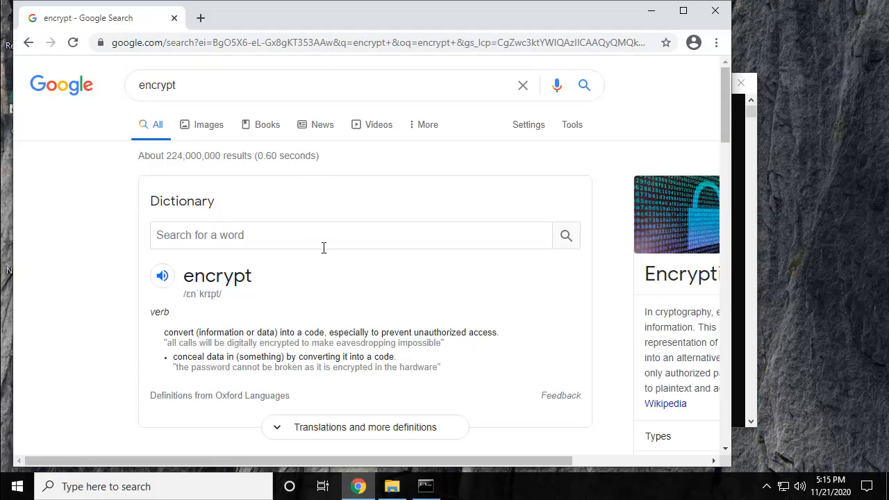
{"action": "mouse_move", "coordinate": [348, 208]}
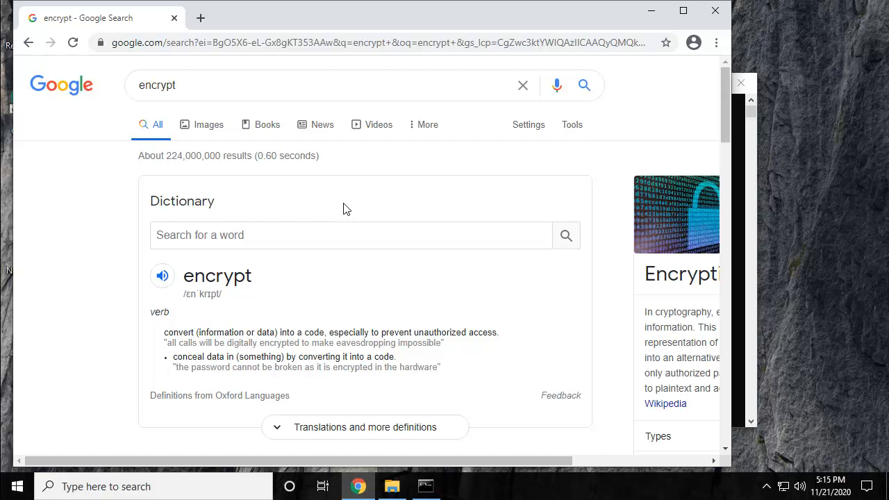
{"action": "mouse_move", "coordinate": [341, 210]}
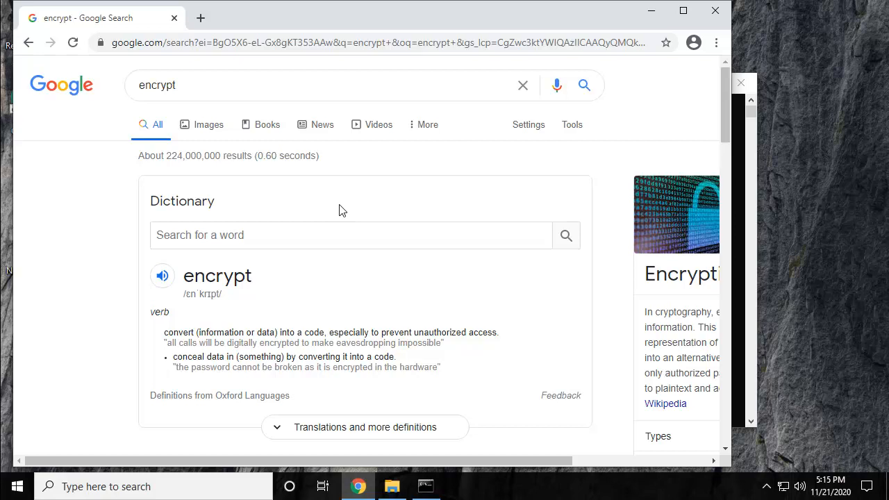
{"action": "mouse_move", "coordinate": [427, 179]}
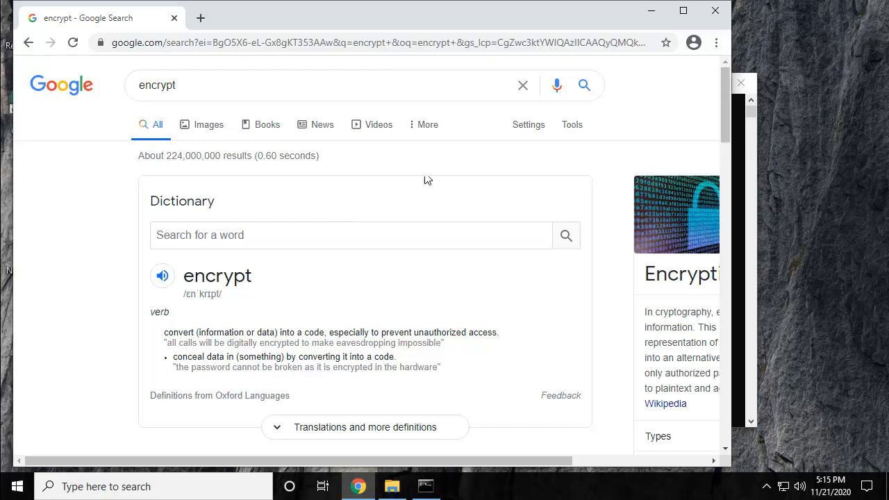
Run cipher /e in Command Prompt to encrypt JSS.bmp, JSS1.bmp and JSS2.bmp.
{"action": "left_click", "coordinate": [425, 486]}
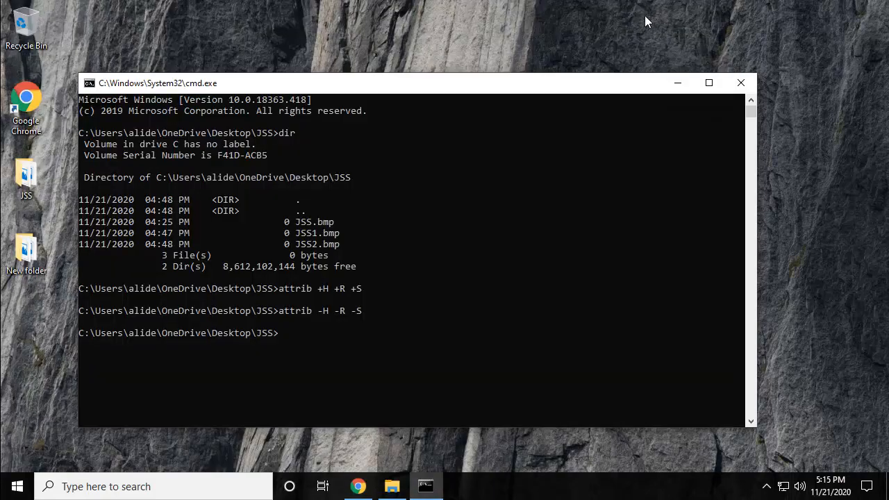
{"action": "mouse_move", "coordinate": [482, 294]}
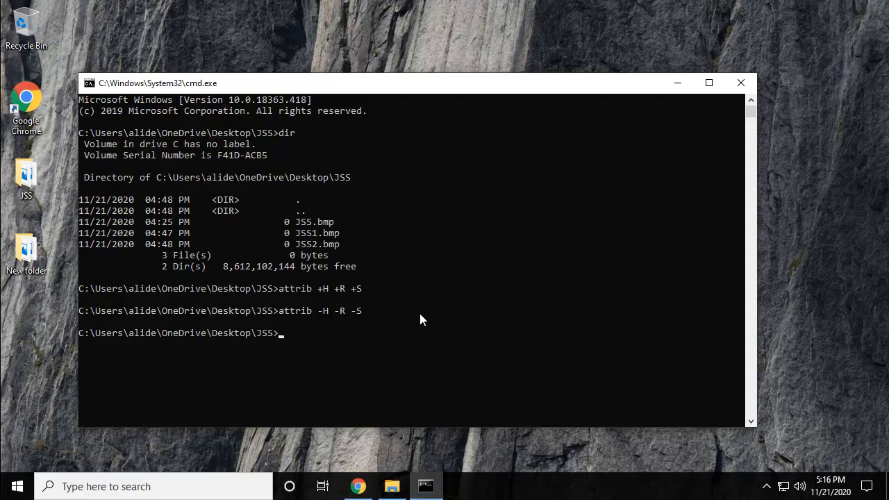
{"action": "mouse_move", "coordinate": [423, 323]}
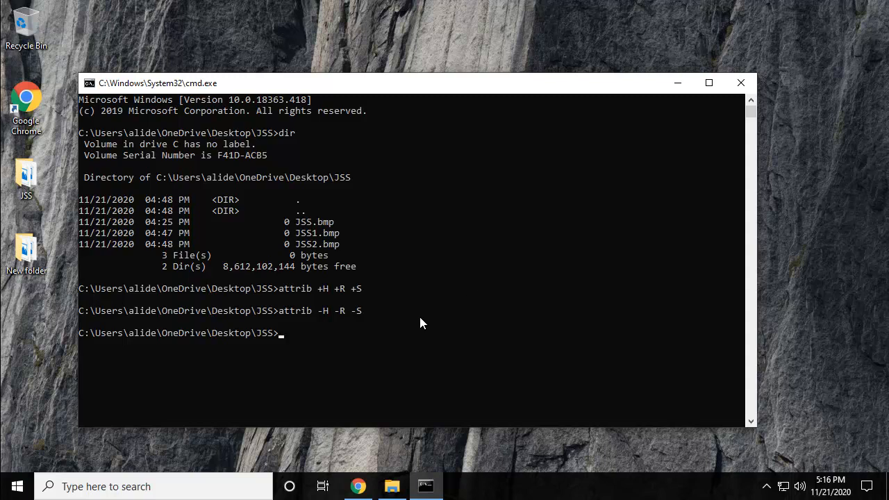
{"action": "mouse_move", "coordinate": [393, 339]}
{"action": "type", "text": "cipher"}
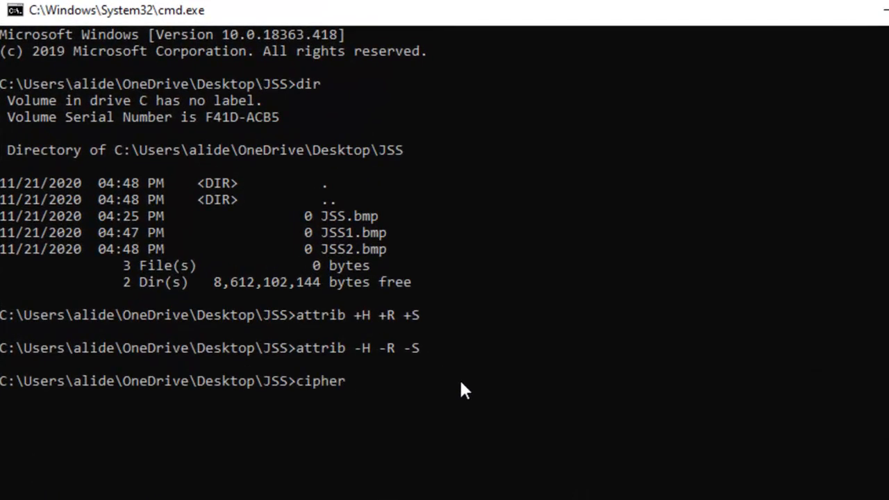
{"action": "type", "text": "/e"}
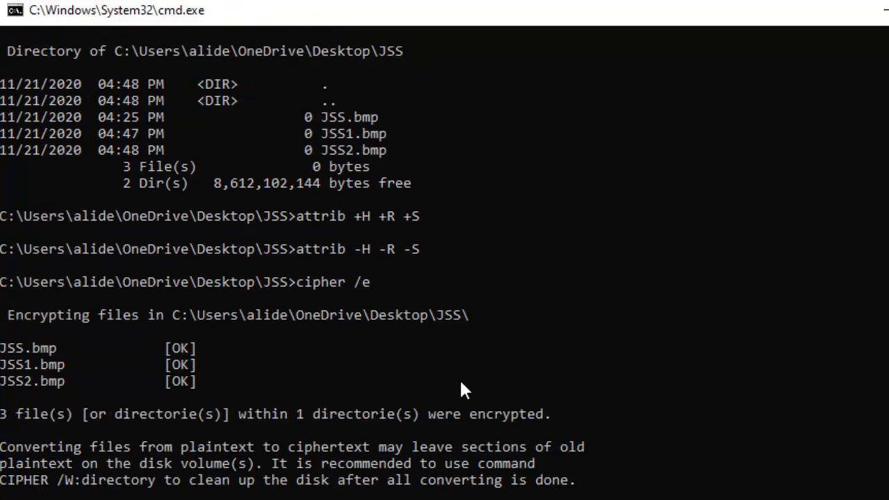
{"action": "mouse_move", "coordinate": [333, 455]}
{"action": "type", "text": "cipher /d"}
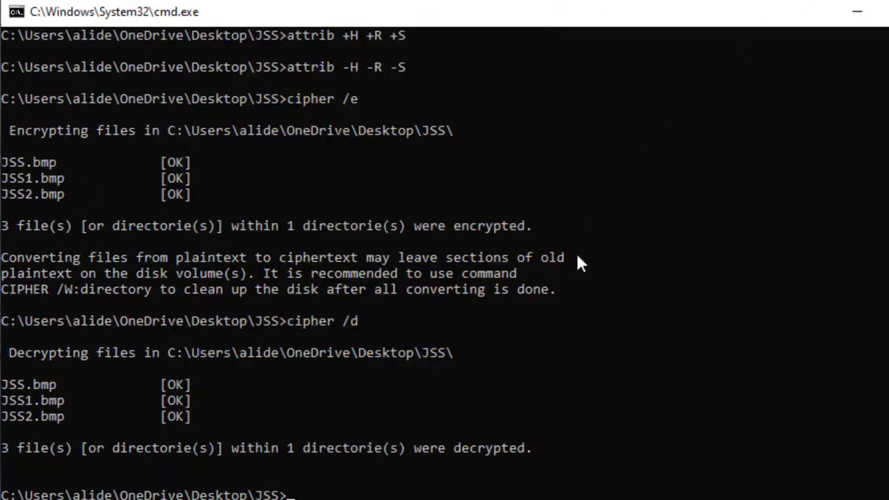
{"action": "mouse_move", "coordinate": [594, 345]}
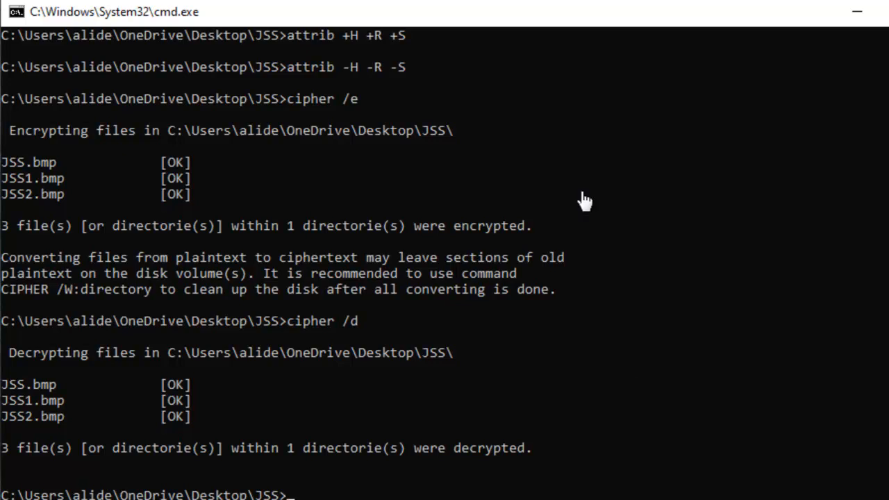
{"action": "mouse_move", "coordinate": [608, 492]}
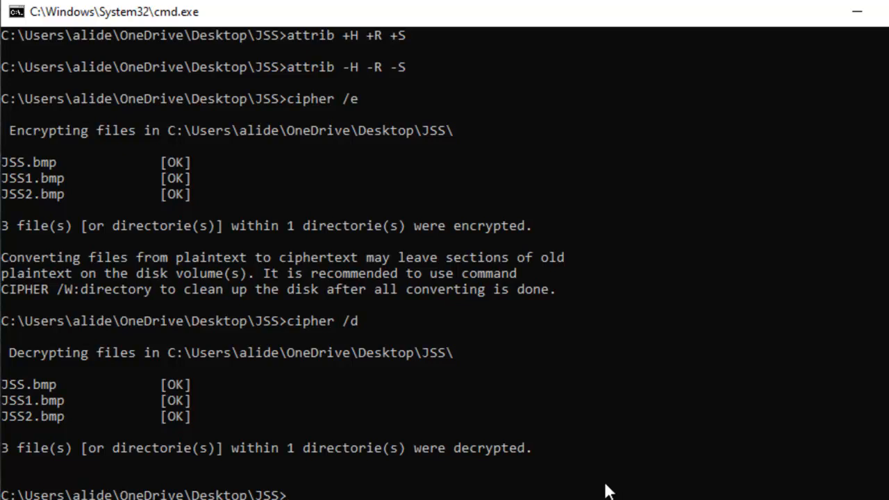
Run cipher /rekey in the JSS folder, which reports the EFS key updated on 0 files.
{"action": "type", "text": "cipher"}
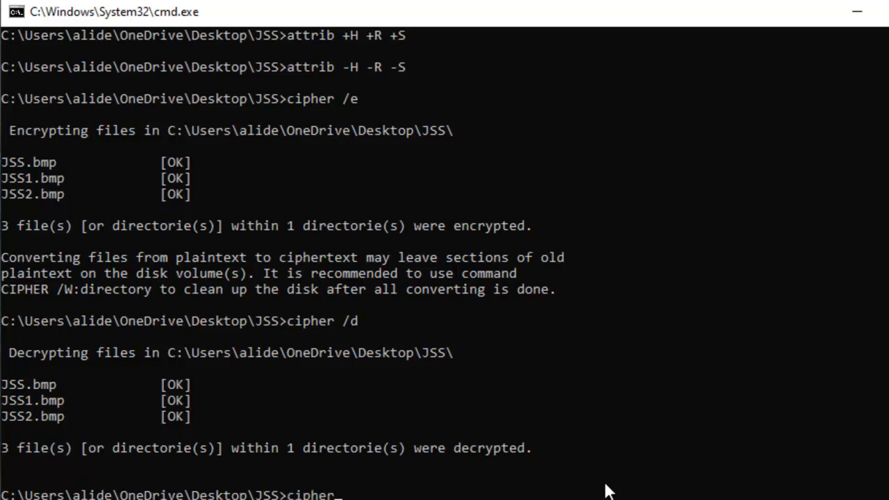
{"action": "type", "text": "/"}
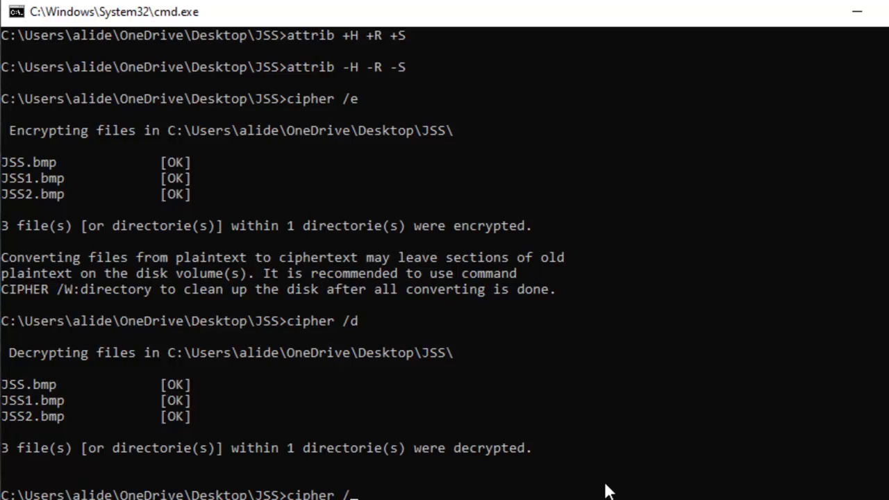
{"action": "type", "text": "ke"}
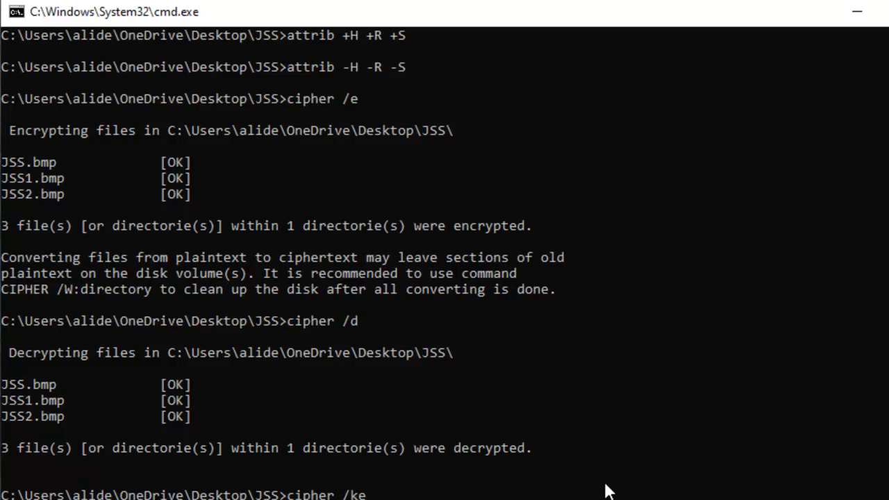
{"action": "type", "text": "rekey"}
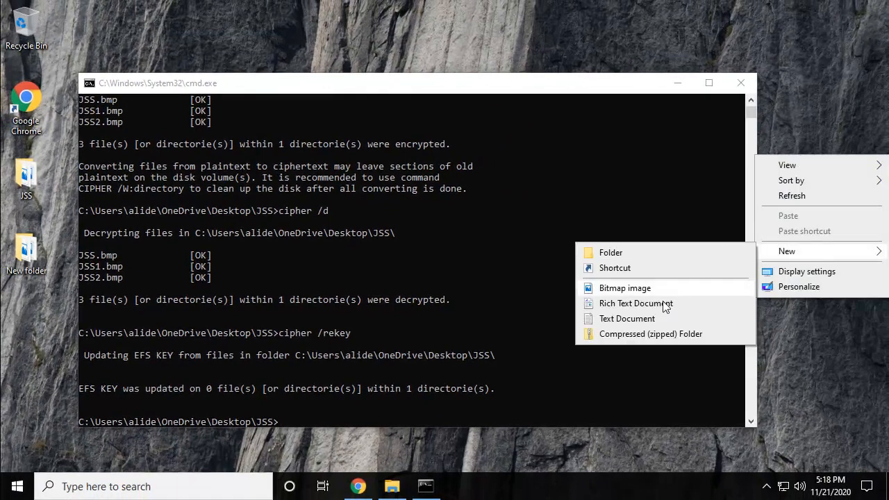
Create and open a new desktop text document, then type the lines a=b, aa, ? and bb.
{"action": "left_click", "coordinate": [626, 318]}
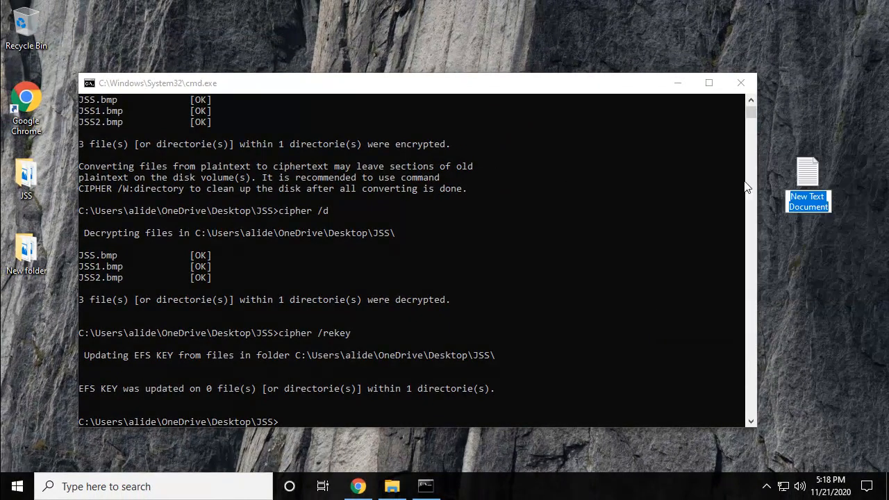
{"action": "double_click", "coordinate": [808, 177]}
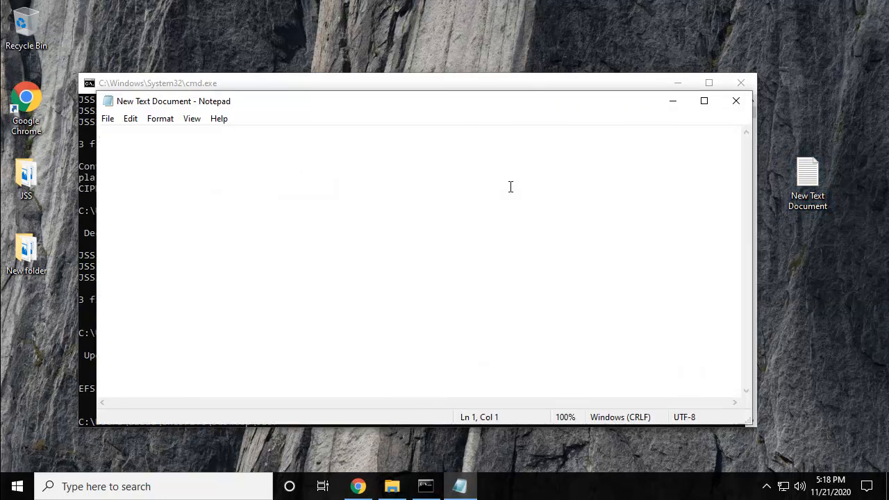
{"action": "type", "text": "a+"}
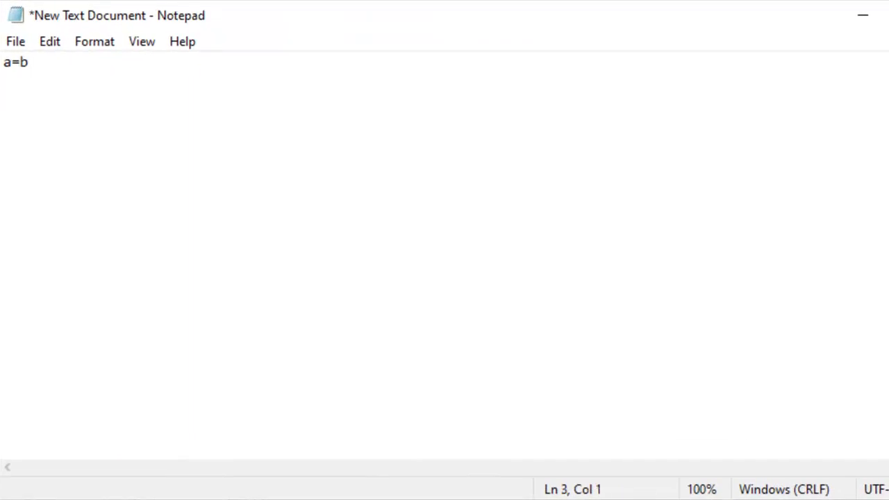
{"action": "type", "text": "a"}
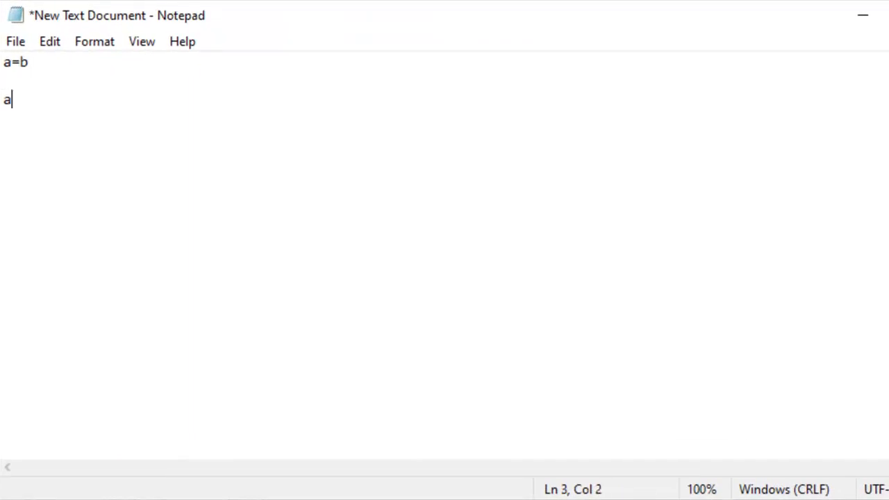
{"action": "key", "text": "enter"}
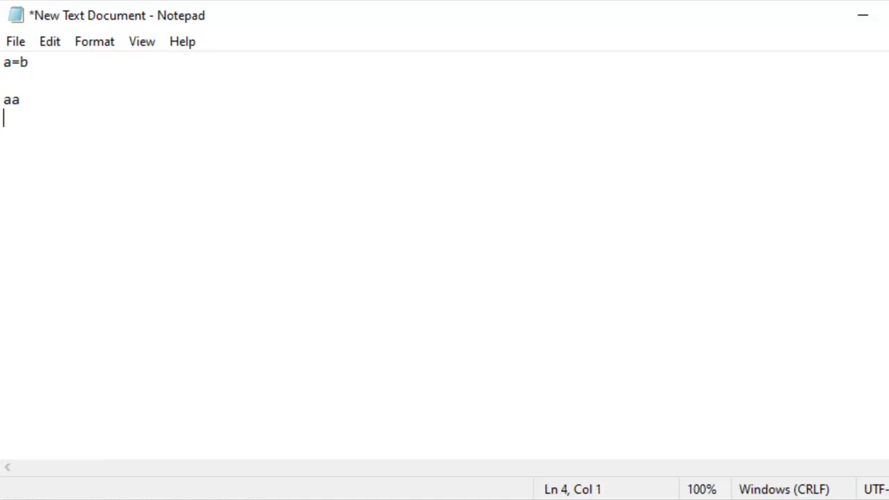
{"action": "type", "text": "?"}
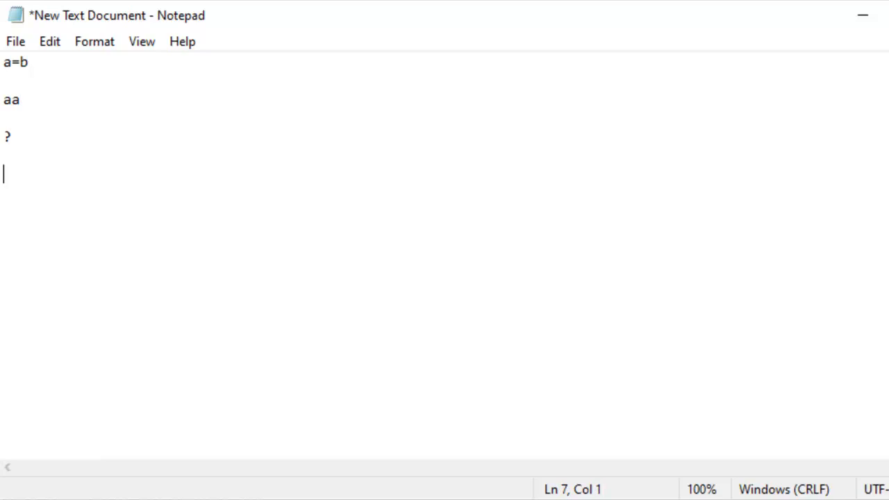
{"action": "type", "text": "bb"}
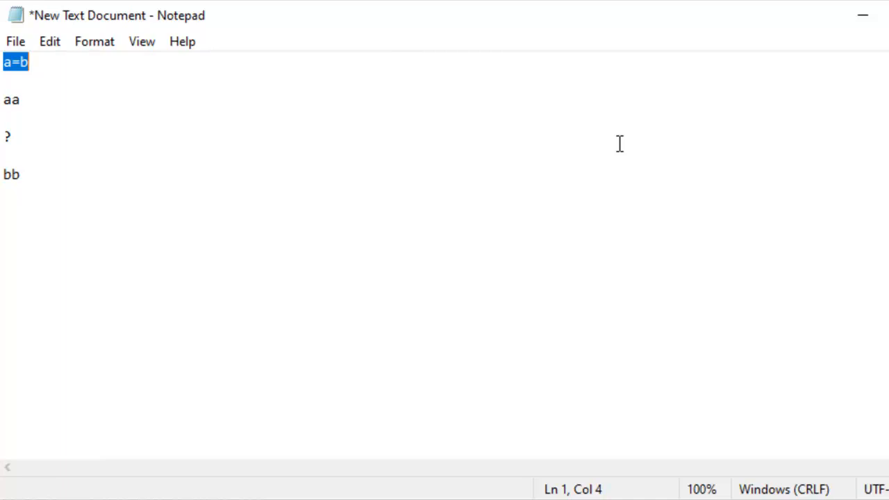
{"action": "key", "text": "shift+Left"}
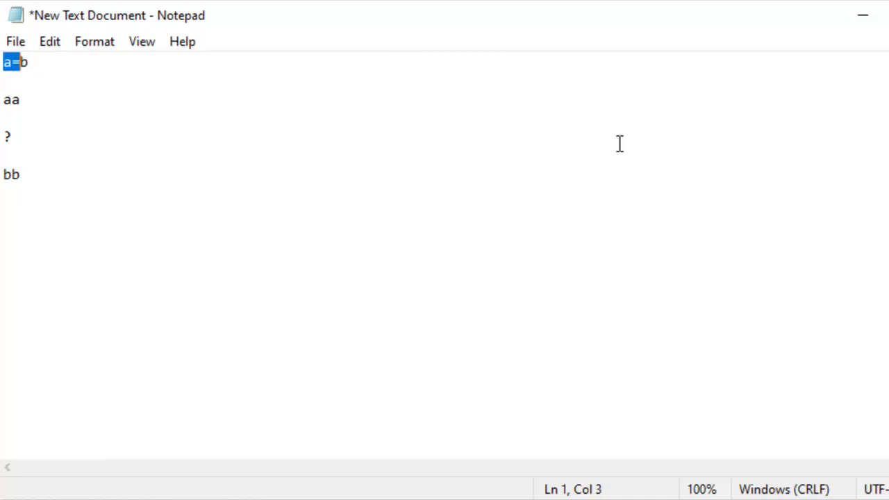
{"action": "key", "text": "shift+Right"}
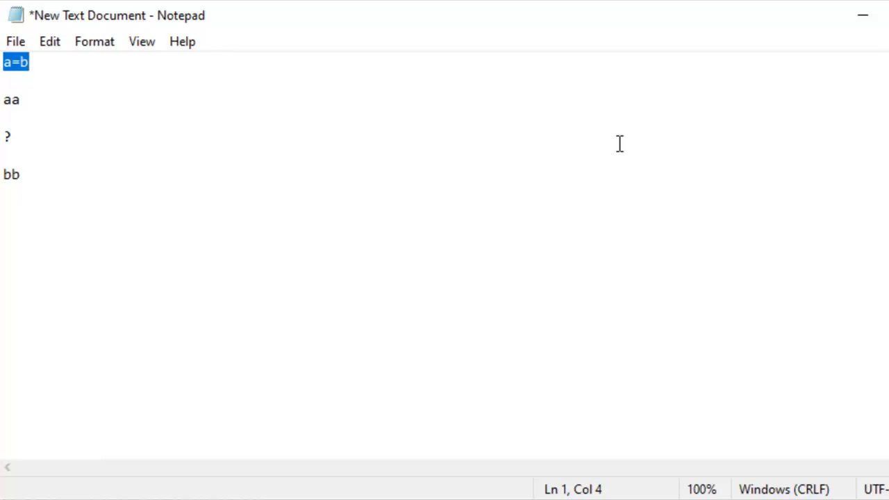
{"action": "mouse_move", "coordinate": [845, 37]}
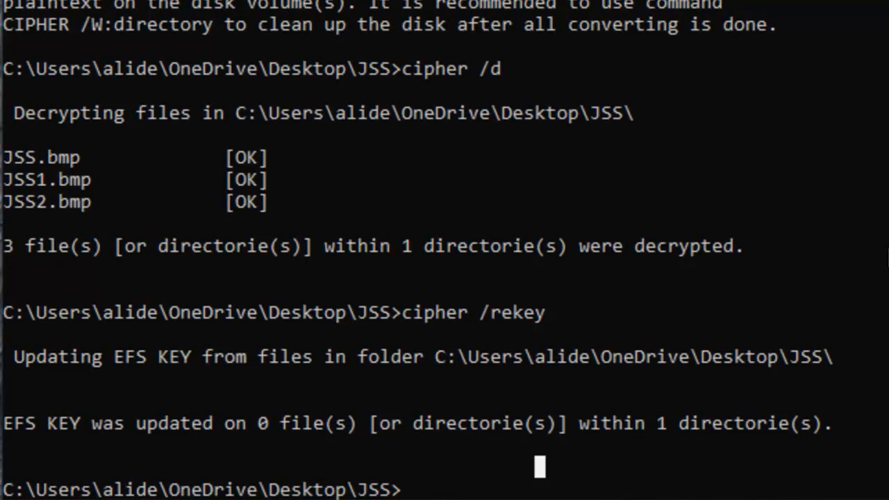
Re-encrypt the three bitmaps with cipher /e, then run cipher /rekey to update all 3 files.
{"action": "type", "text": "c"}
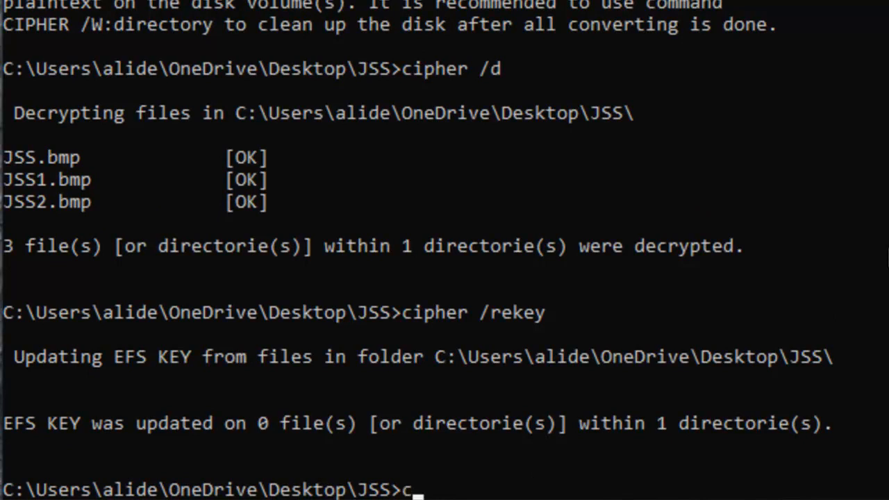
{"action": "type", "text": "ipher /e"}
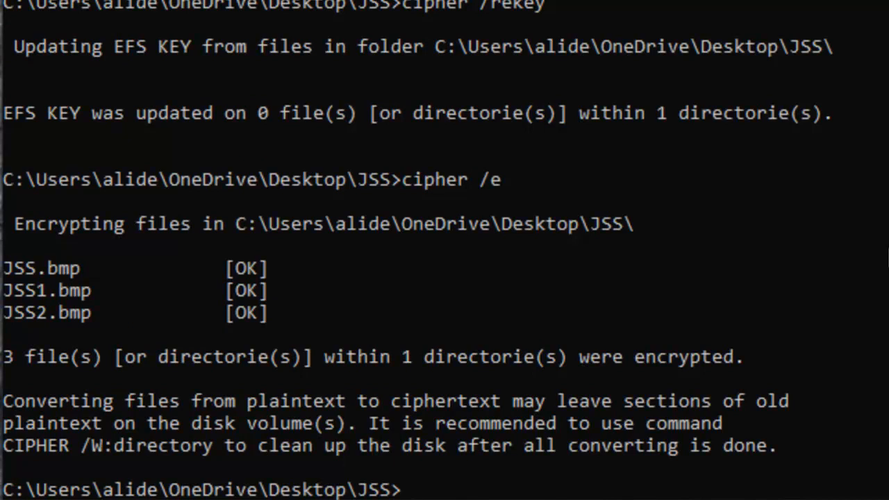
{"action": "type", "text": "cipher /rekey"}
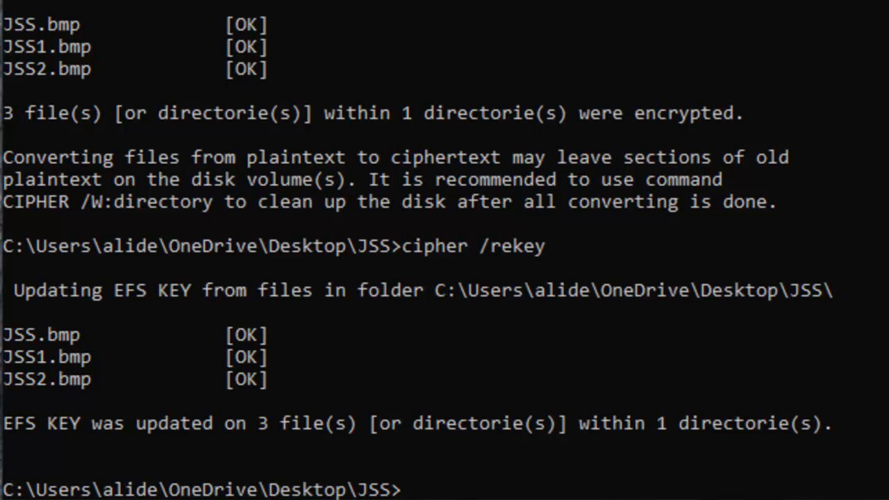
{"action": "mouse_move", "coordinate": [818, 77]}
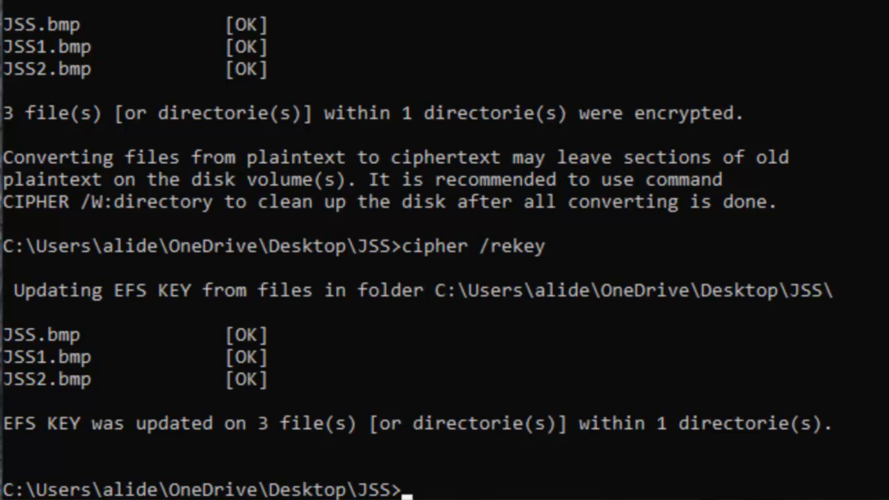
Query assoc for .txt and .jpeg, showing txtfile and jpegfile.
{"action": "type", "text": "asso"}
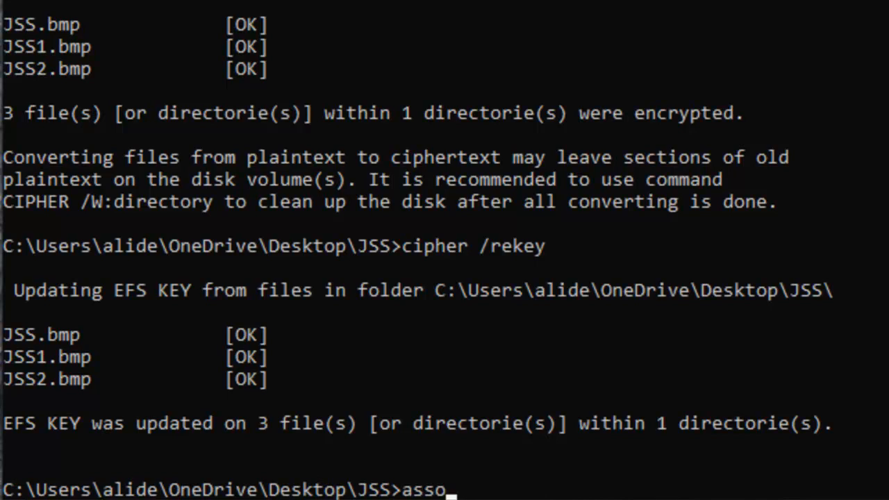
{"action": "type", "text": ".t"}
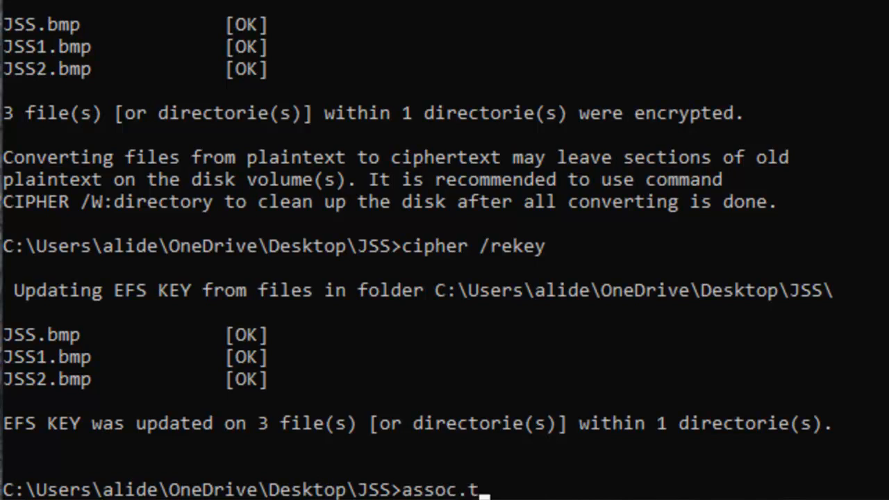
{"action": "key", "text": "enter"}
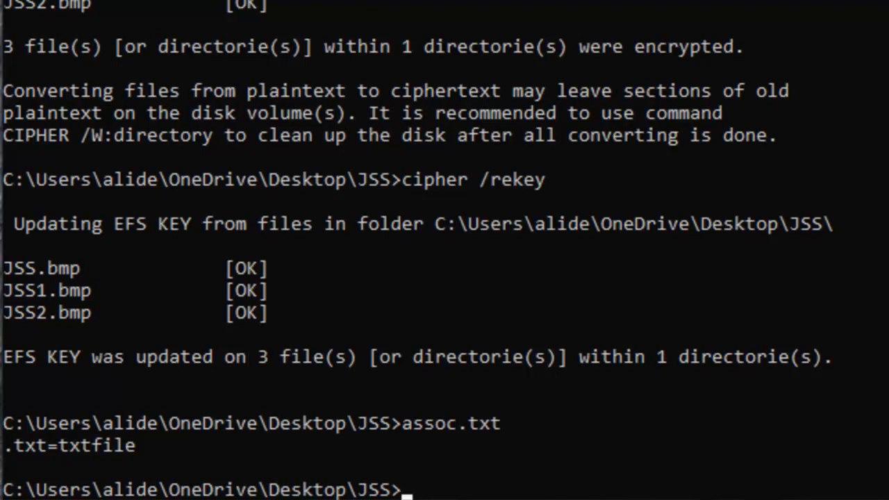
{"action": "type", "text": "assoc.t"}
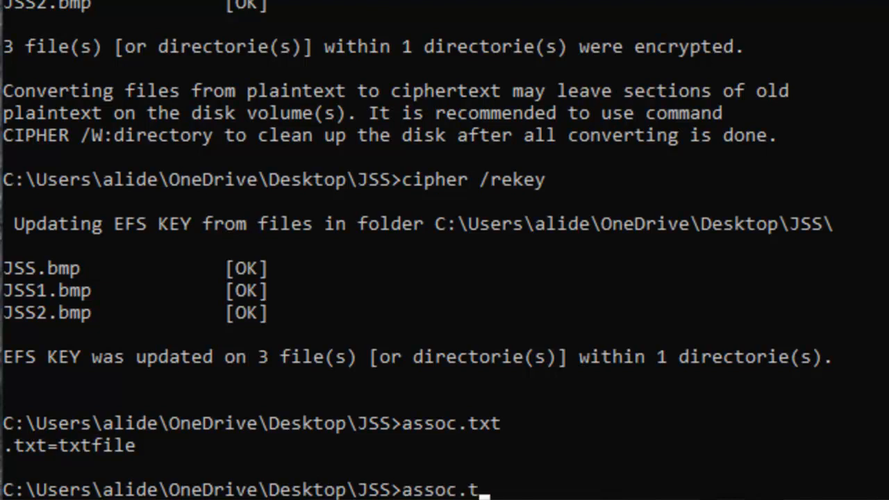
{"action": "type", "text": "jpeg"}
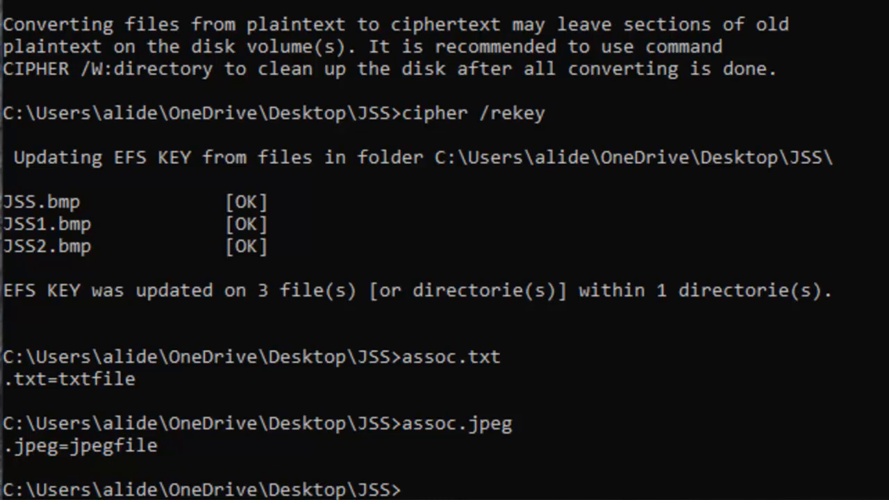
{"action": "mouse_move", "coordinate": [818, 76]}
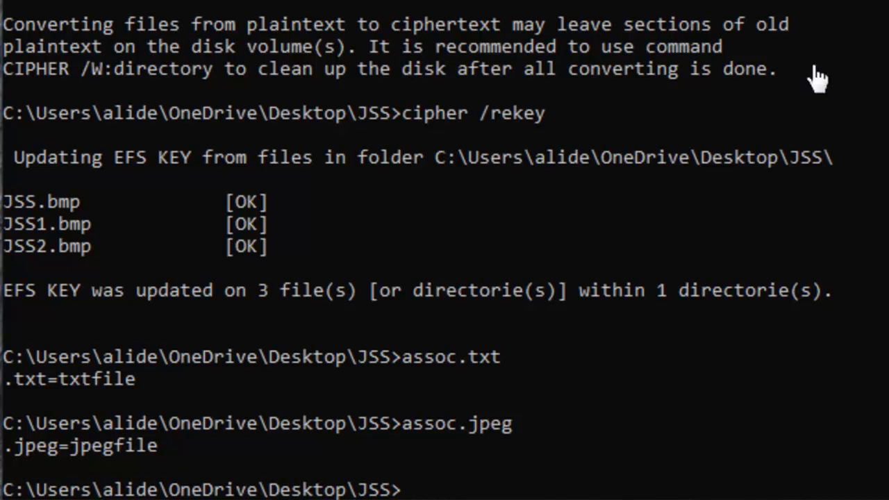